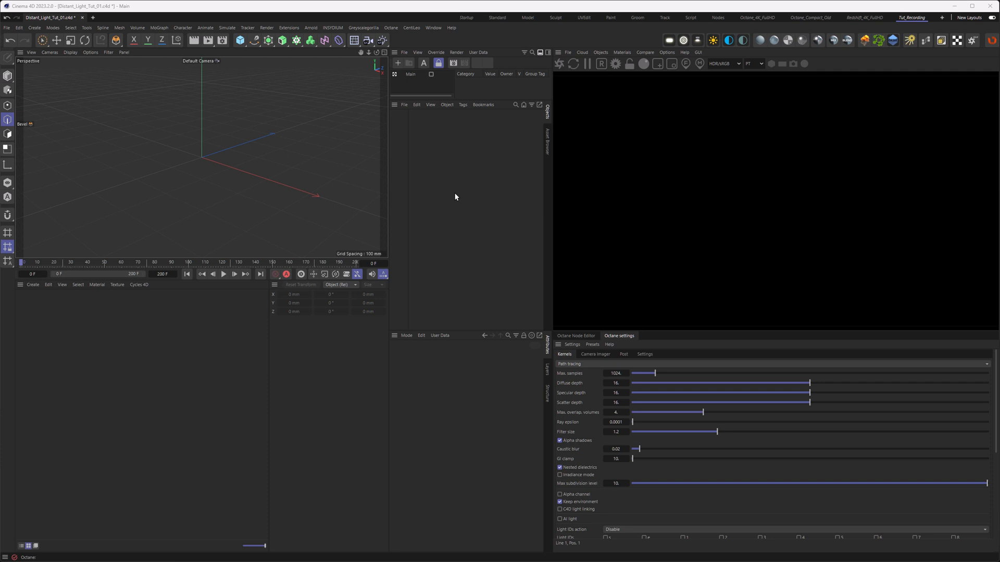
mouse_move(465, 204)
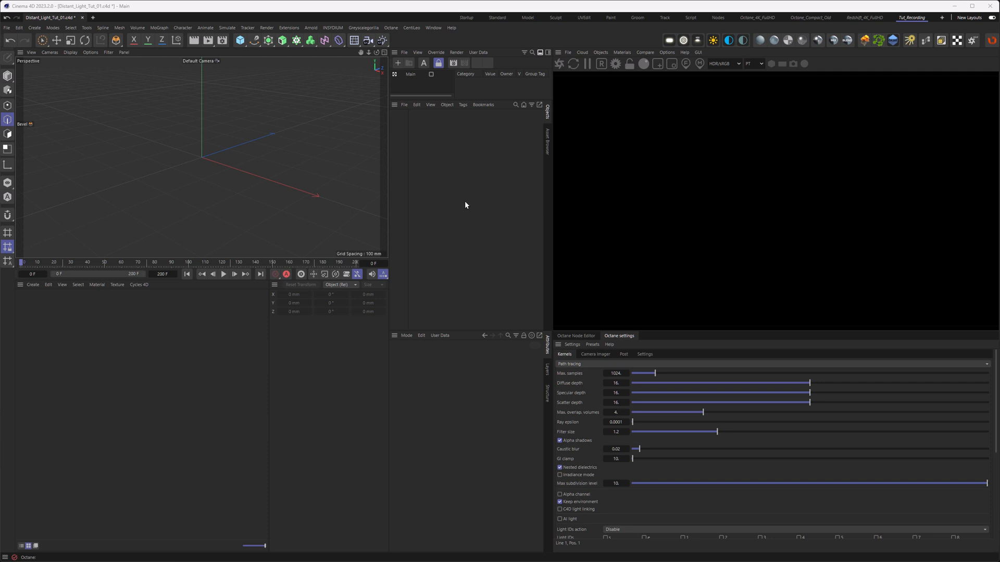
- Add a Plane and a Sphere from the primitives palette
left_click(240, 40)
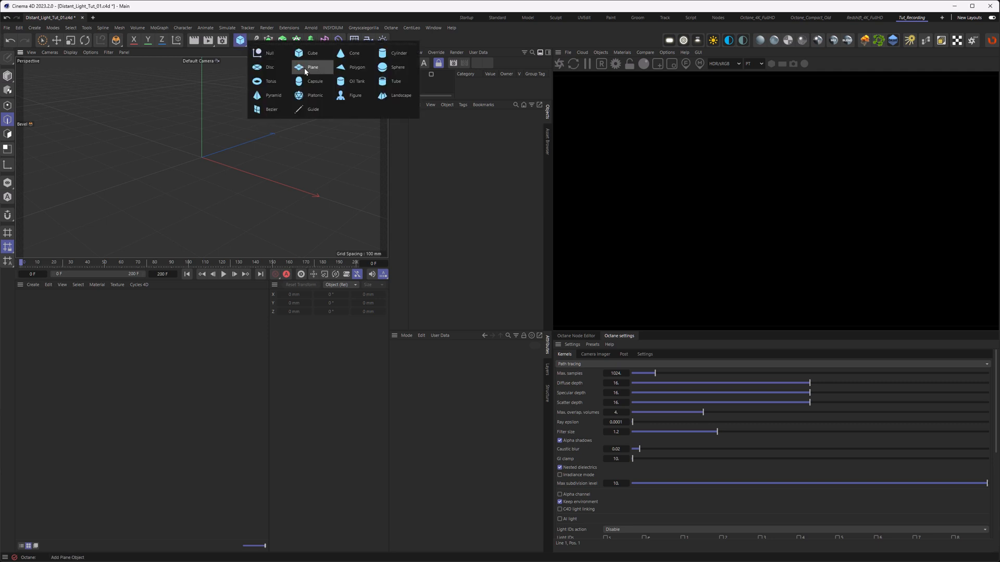
left_click(312, 67)
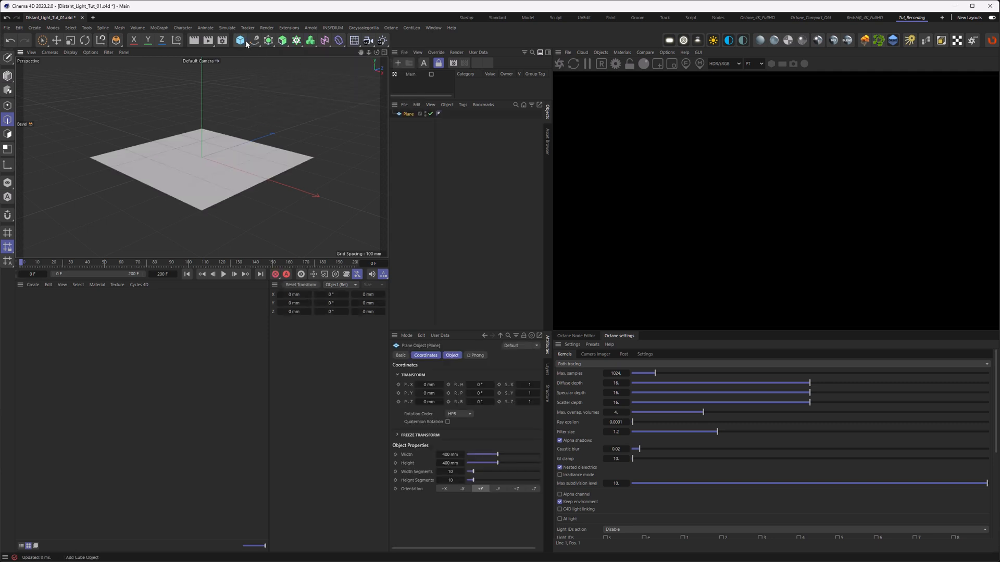
left_click(240, 40)
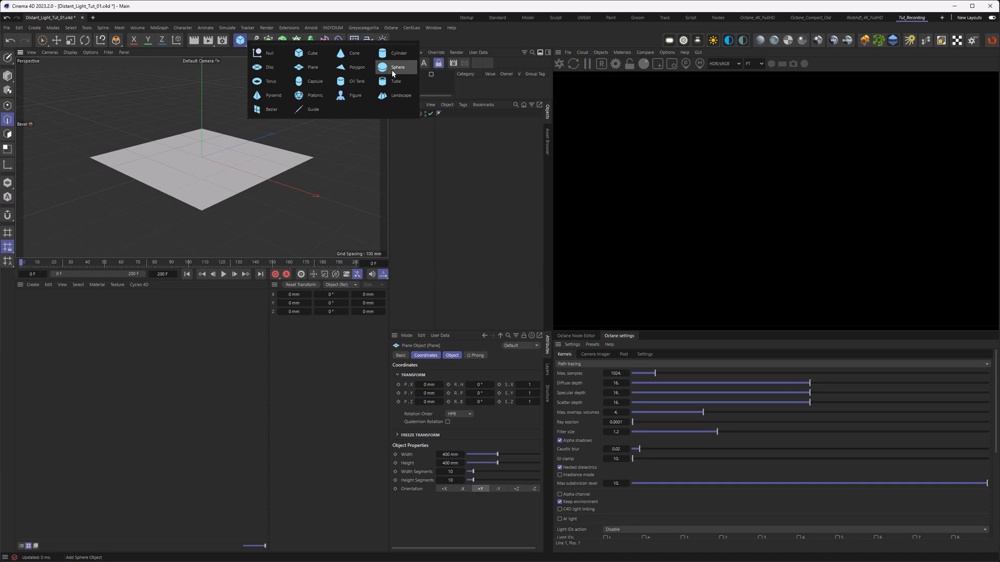
left_click(398, 67)
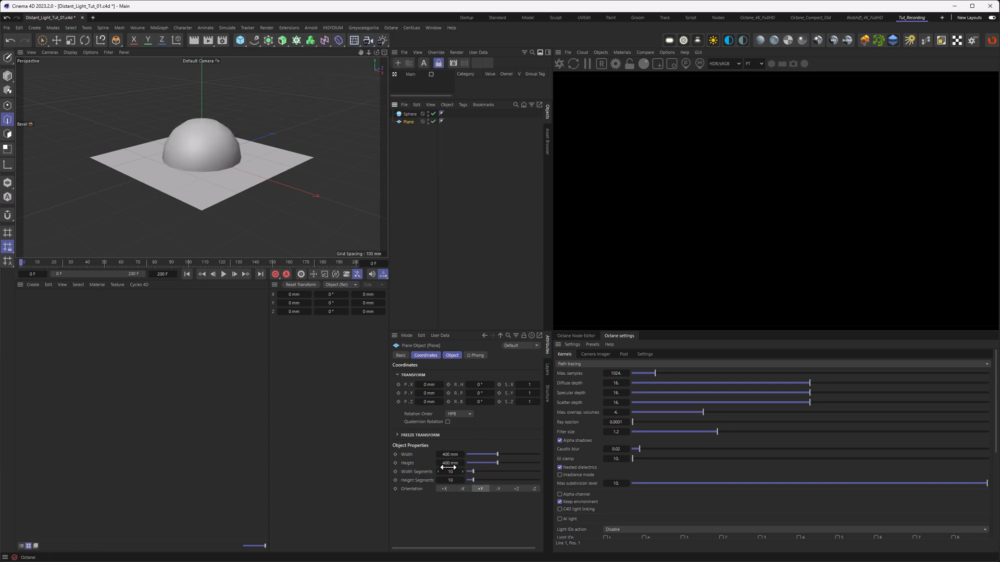
- Enlarge the plane to 1000 mm and raise the sphere's segments to 64
left_click(450, 454)
type("1000")
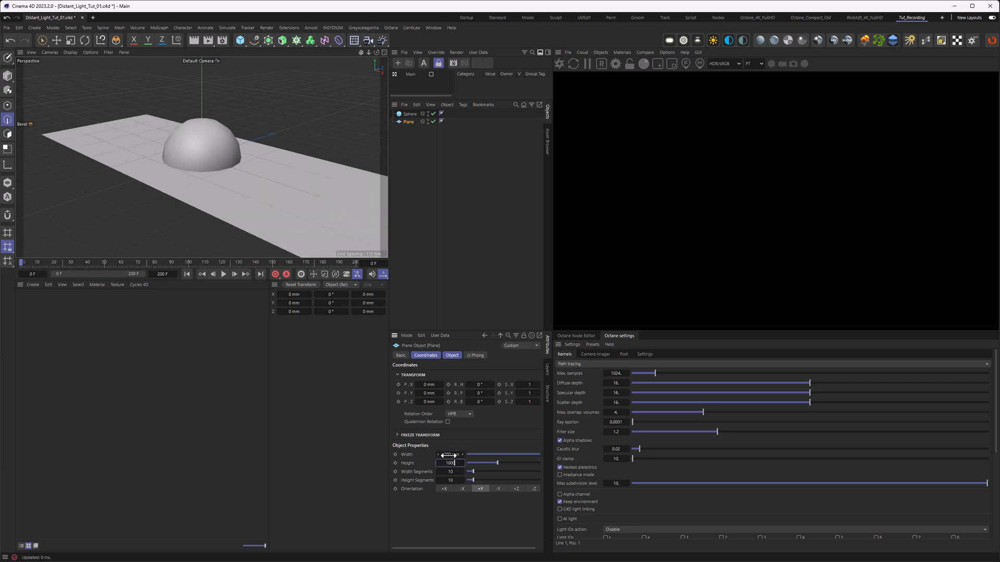
left_click(410, 114)
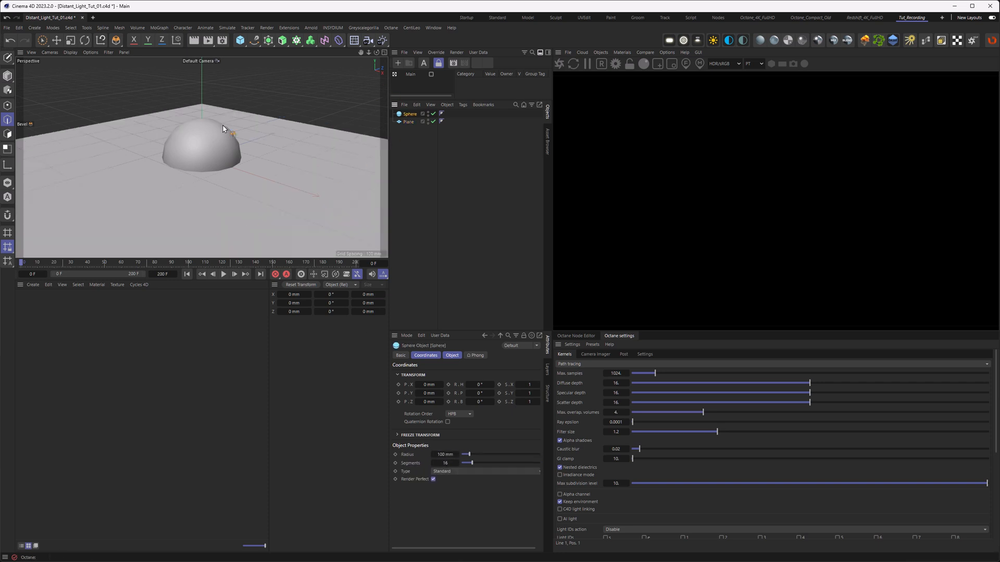
left_click(445, 462)
type("64")
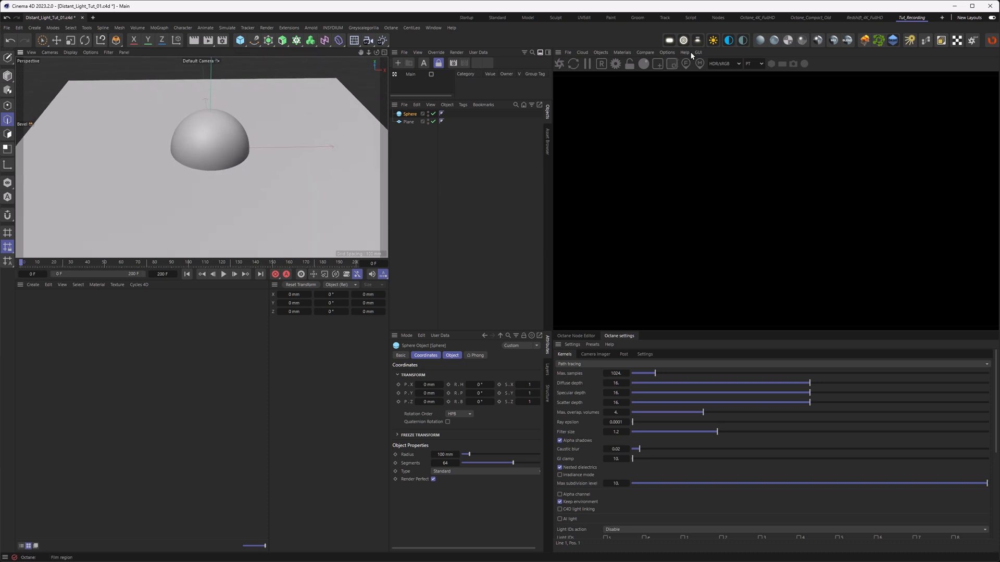
mouse_move(712, 40)
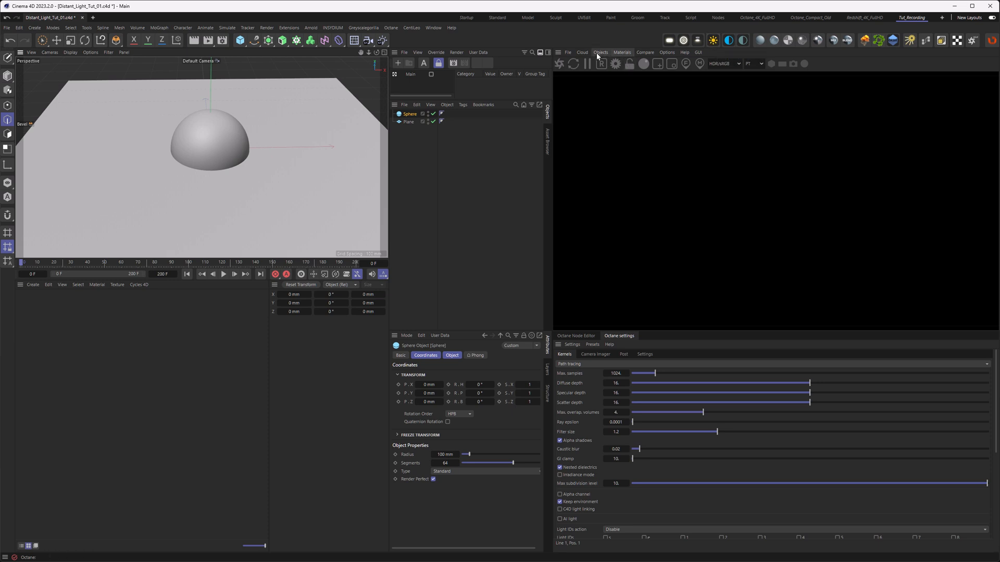
left_click(600, 52)
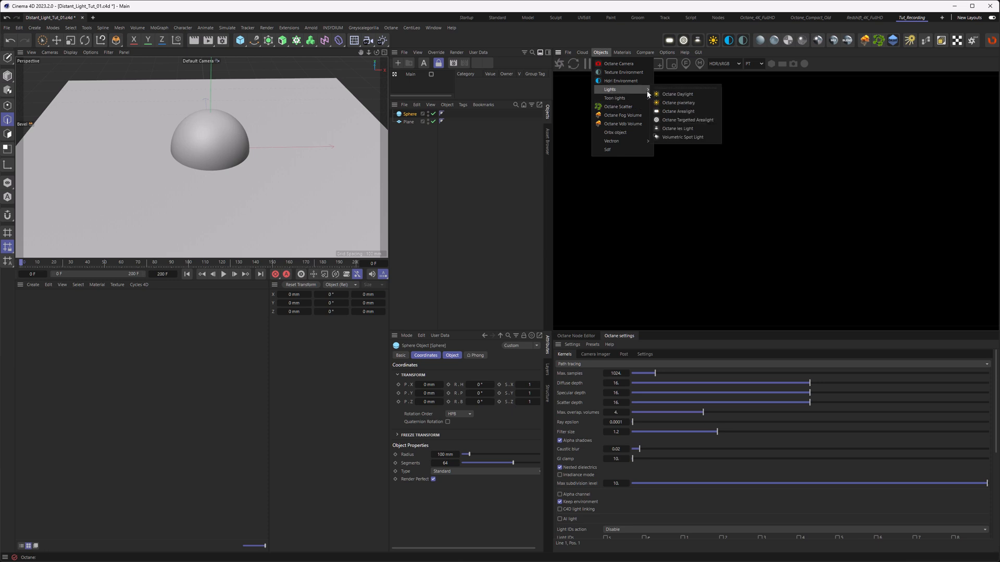
left_click(676, 94)
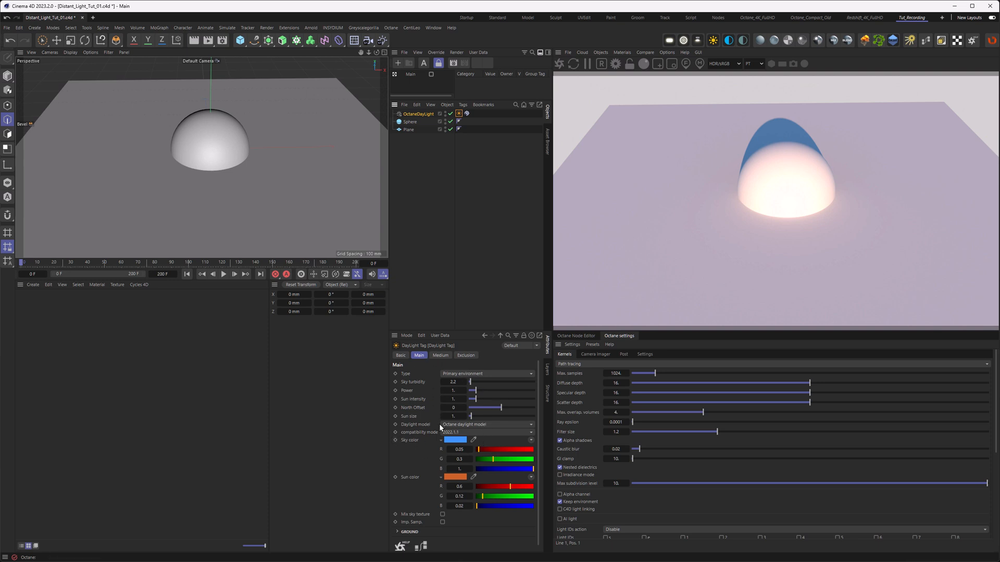
left_click(454, 440)
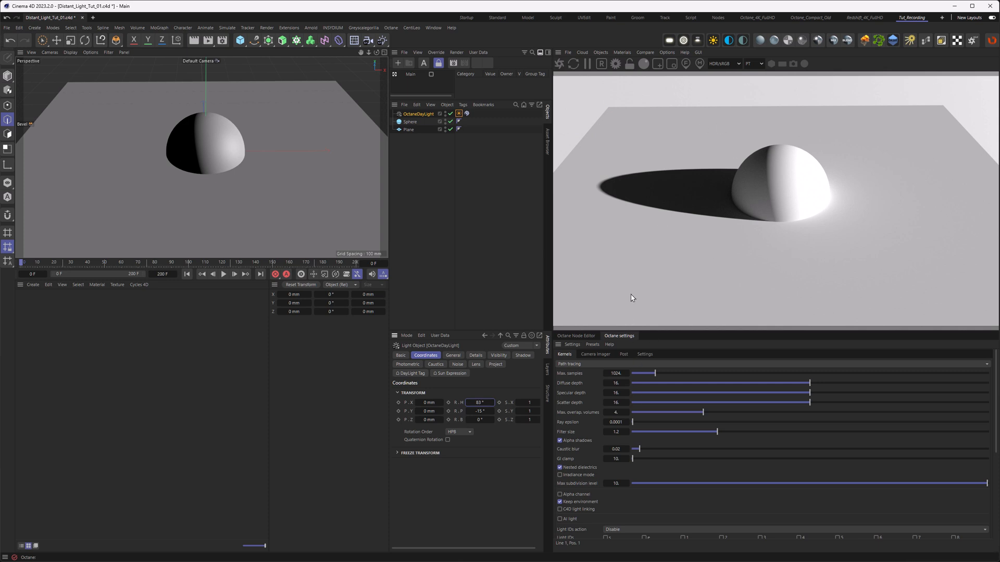
mouse_move(505, 422)
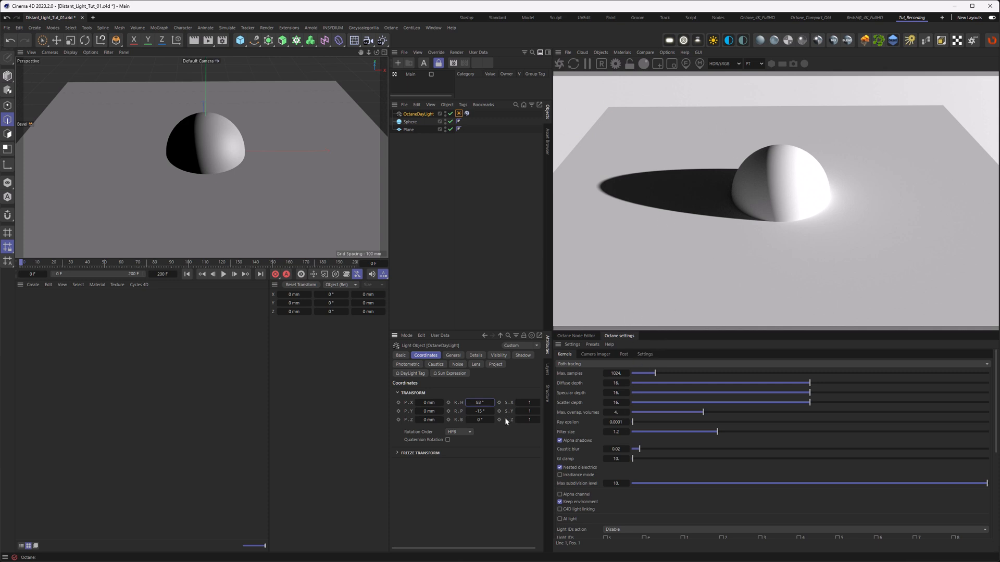
left_click(480, 411)
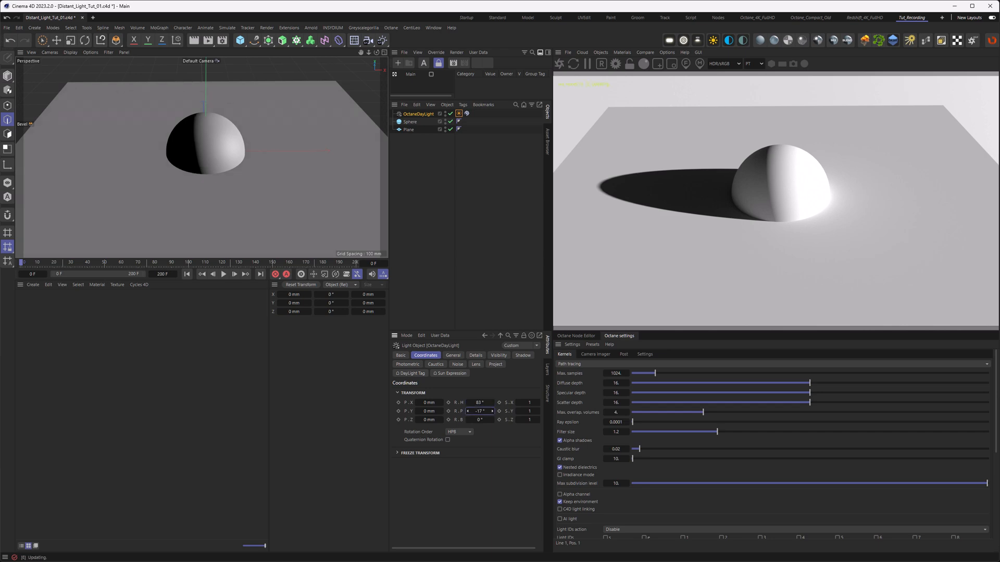
type("0")
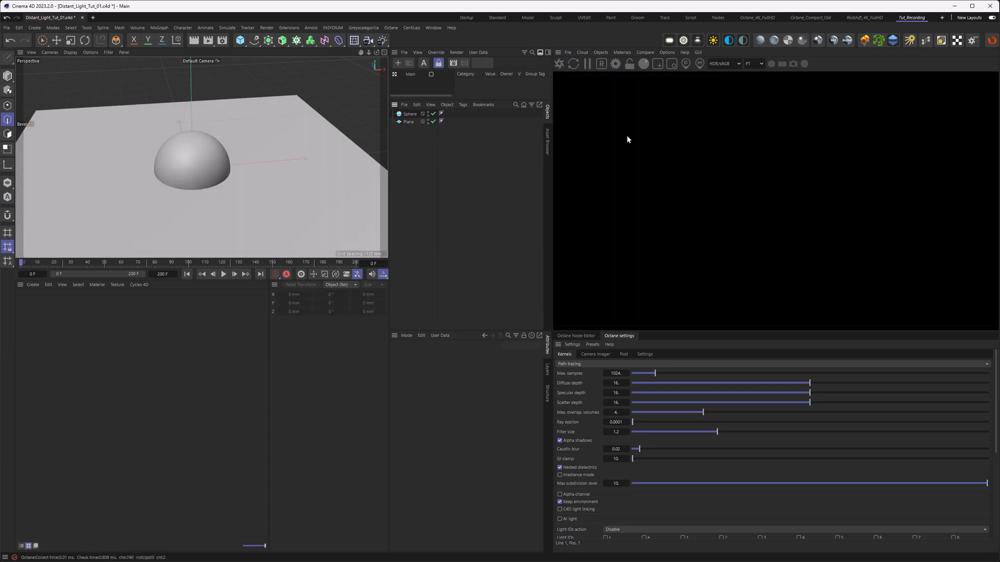
mouse_move(728, 40)
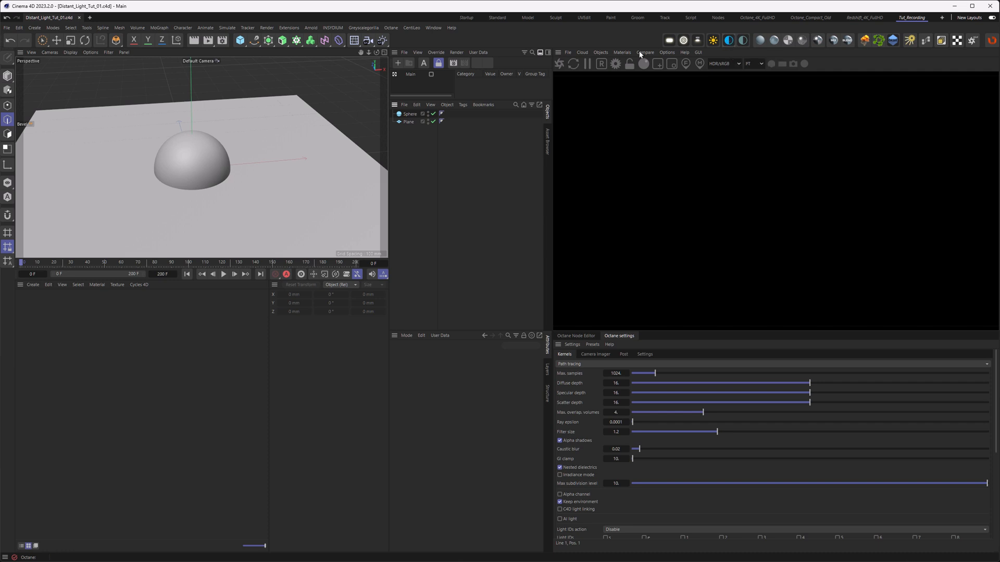
- Add an Octane HDRI Environment loaded with canada_montreal_home_pierre_bathroom-3K.exr
left_click(600, 52)
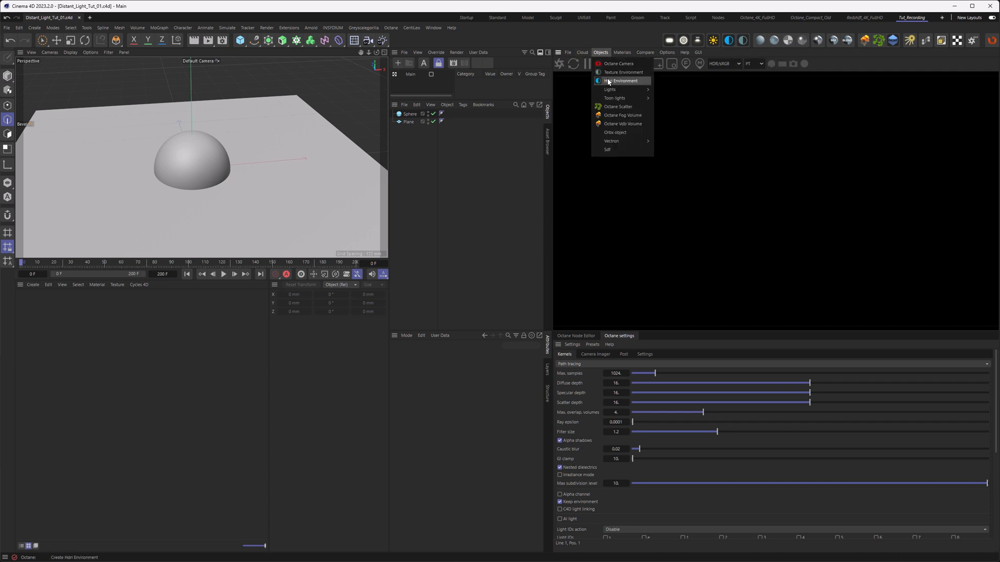
left_click(622, 81)
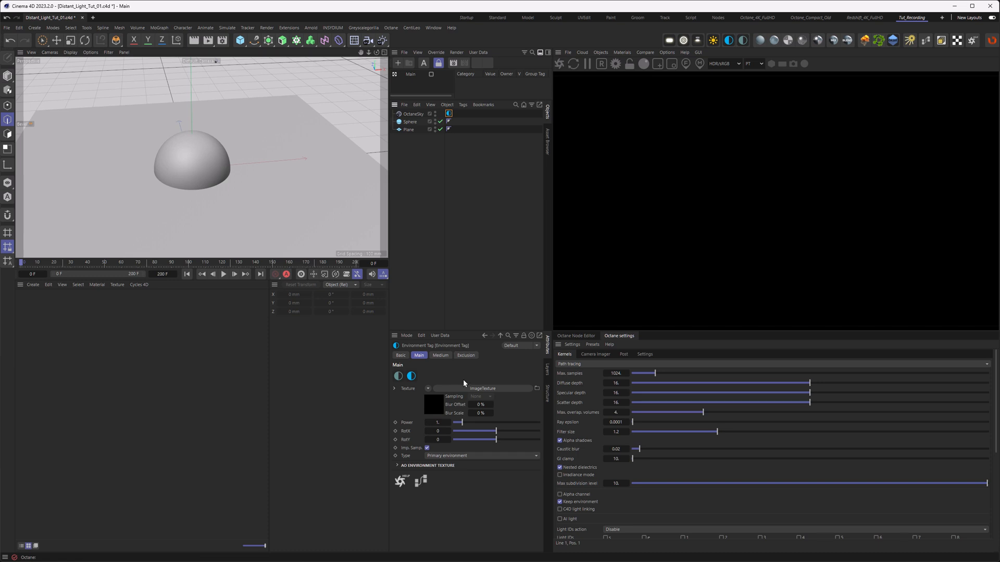
mouse_move(450, 409)
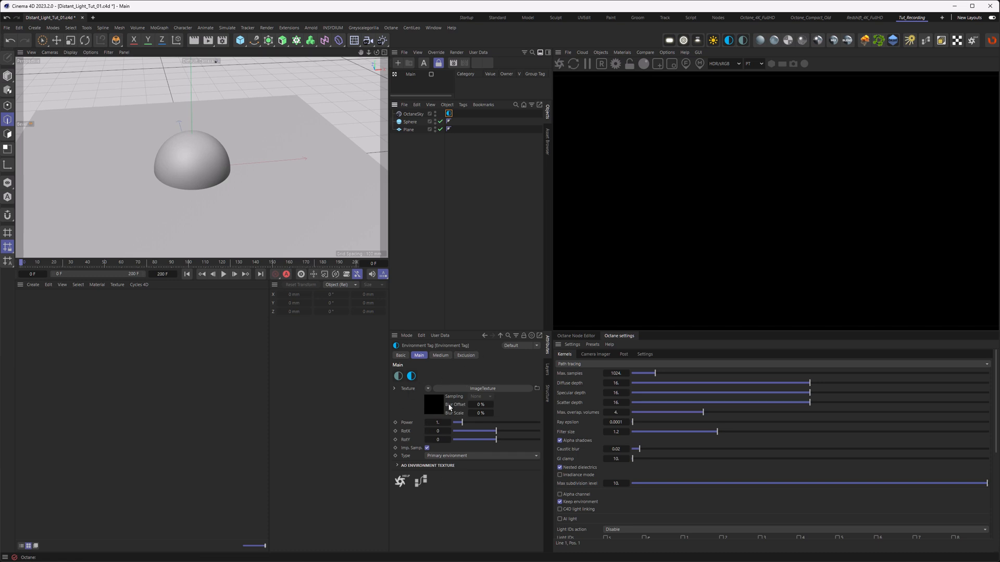
left_click(483, 389)
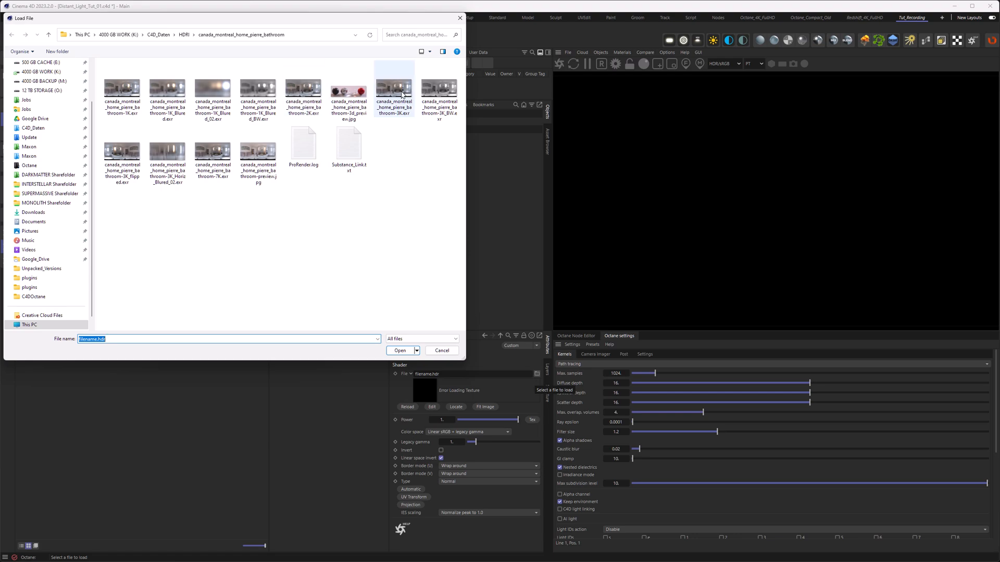
left_click(400, 350)
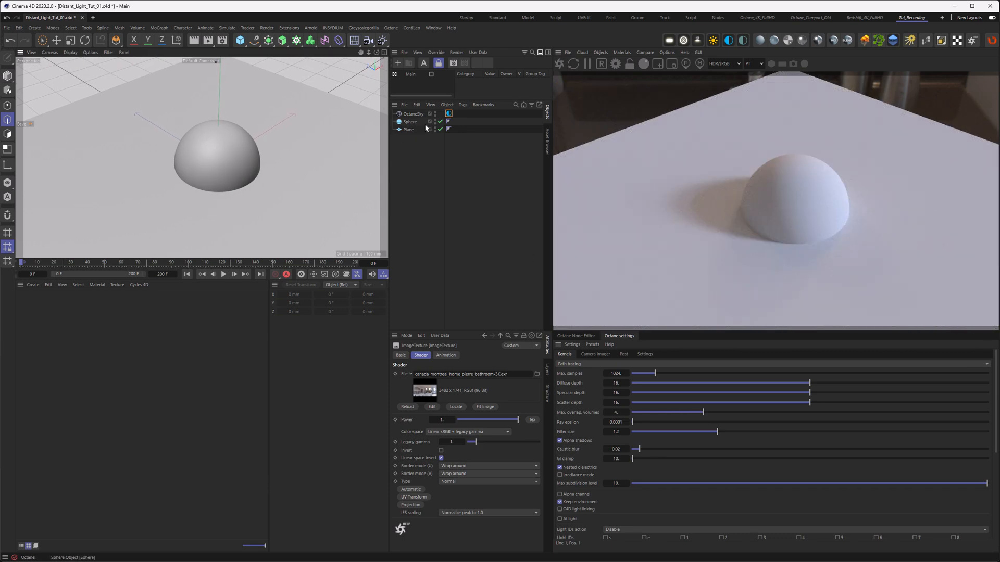
- In the environment's node graph, disconnect the bathroom image texture from the environment
left_click(449, 114)
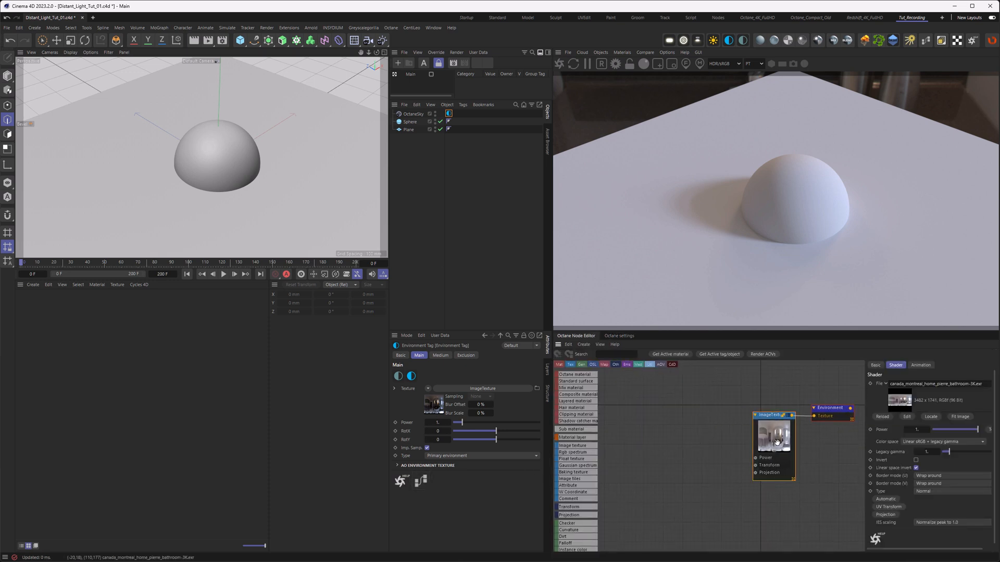
mouse_move(773, 440)
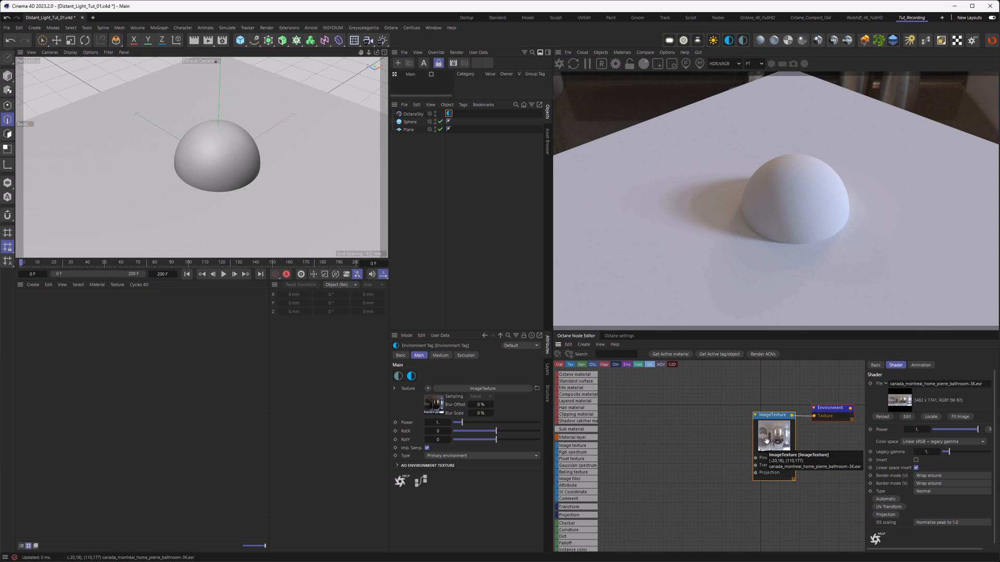
left_click_drag(773, 437, 724, 488)
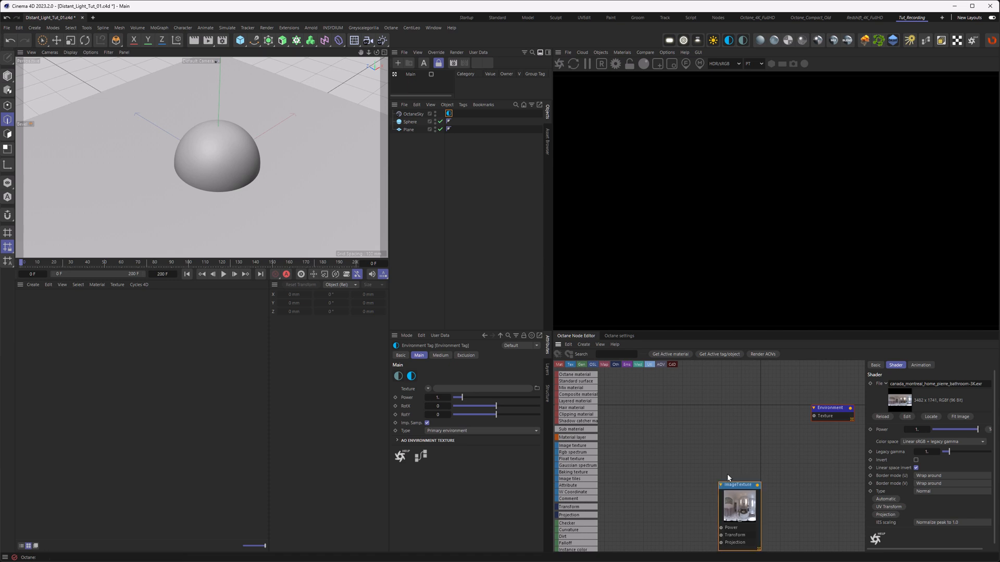
mouse_move(801, 413)
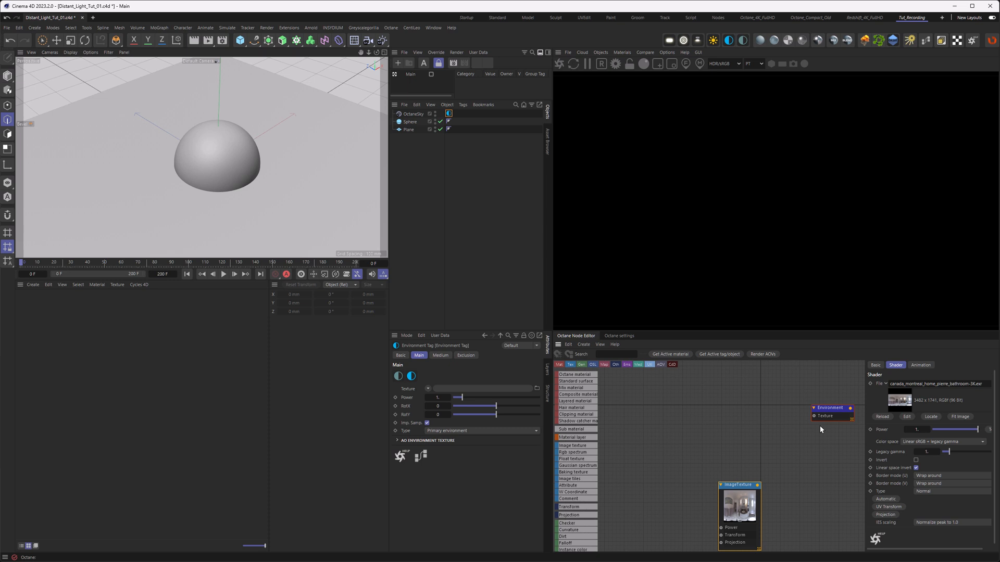
mouse_move(765, 421)
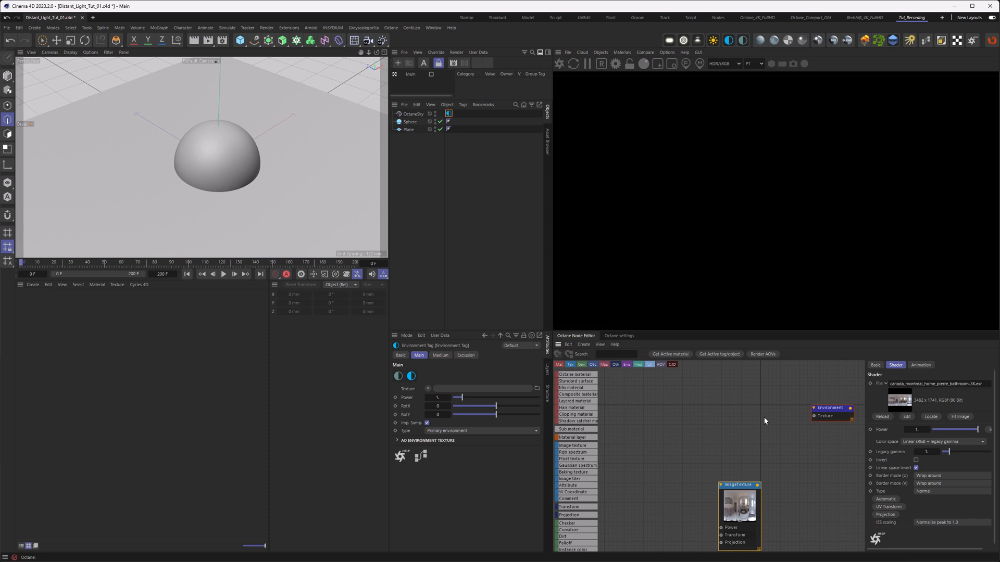
mouse_move(702, 411)
type("Gradient")
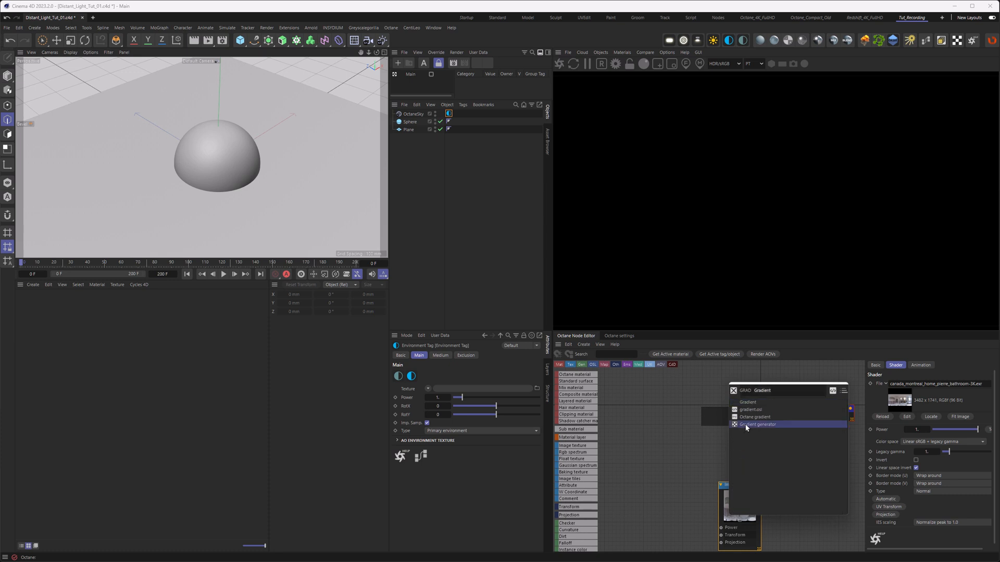
- Feed a Radial Gradient generator with White color repetition into the environment
left_click(758, 425)
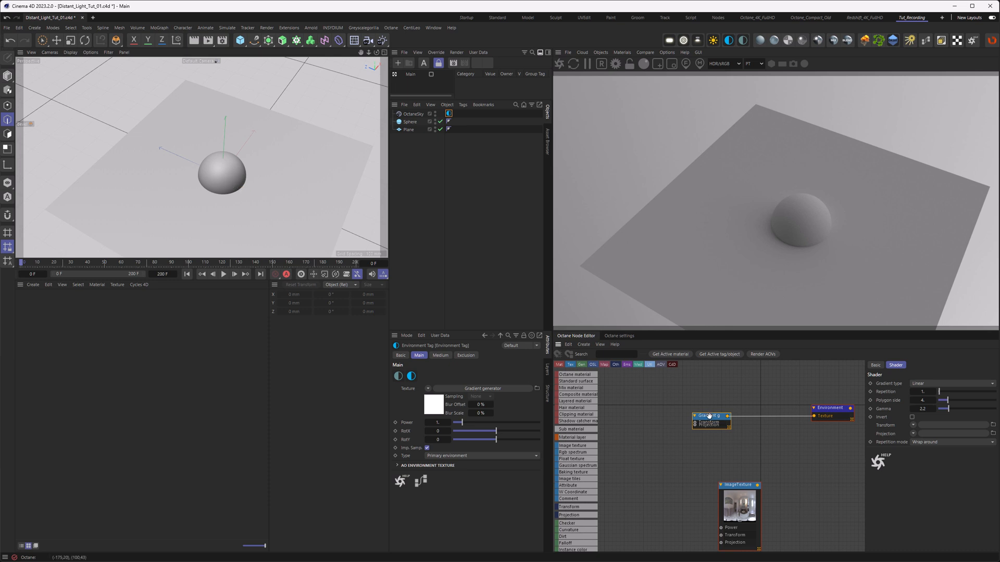
left_click(950, 384)
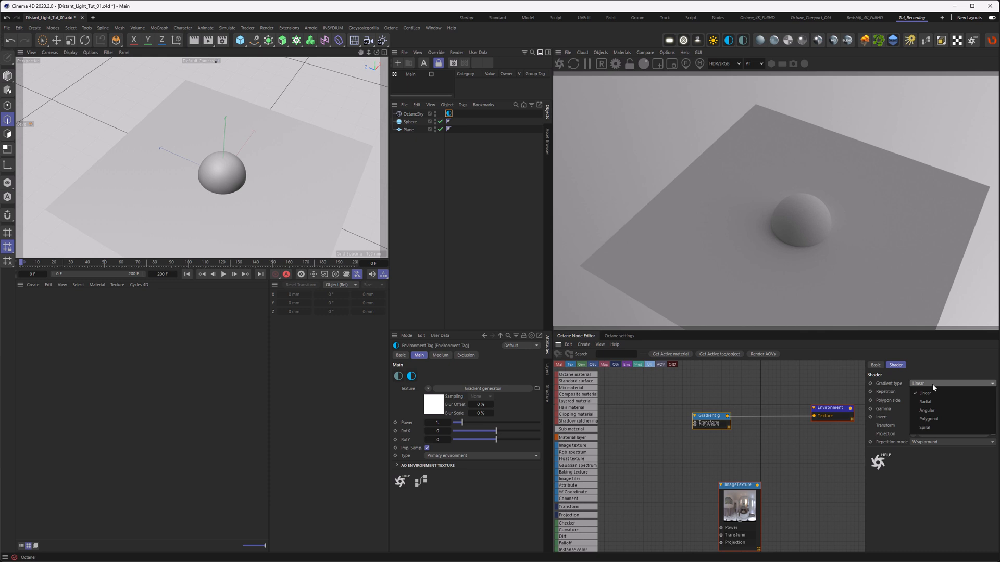
left_click(926, 401)
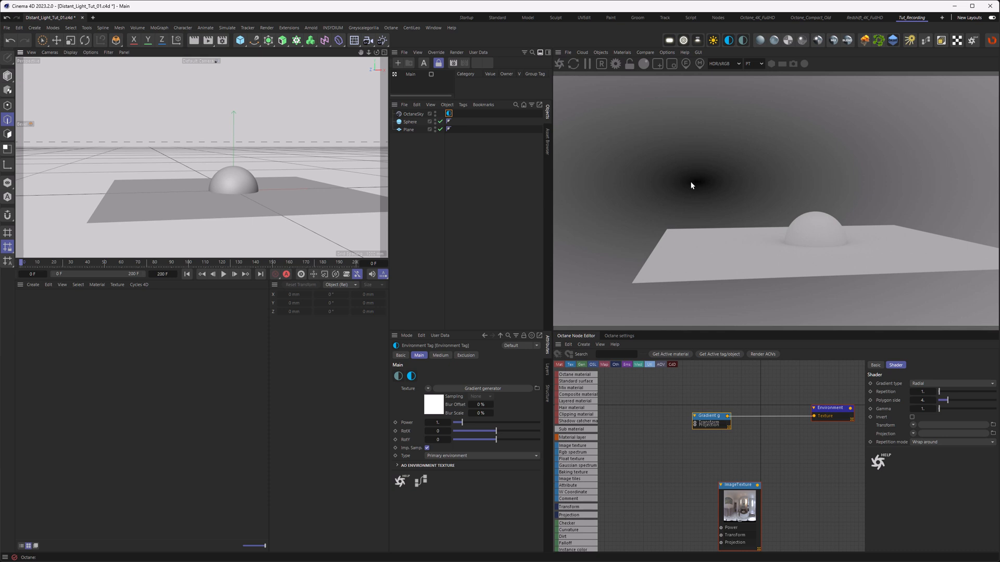
mouse_move(740, 441)
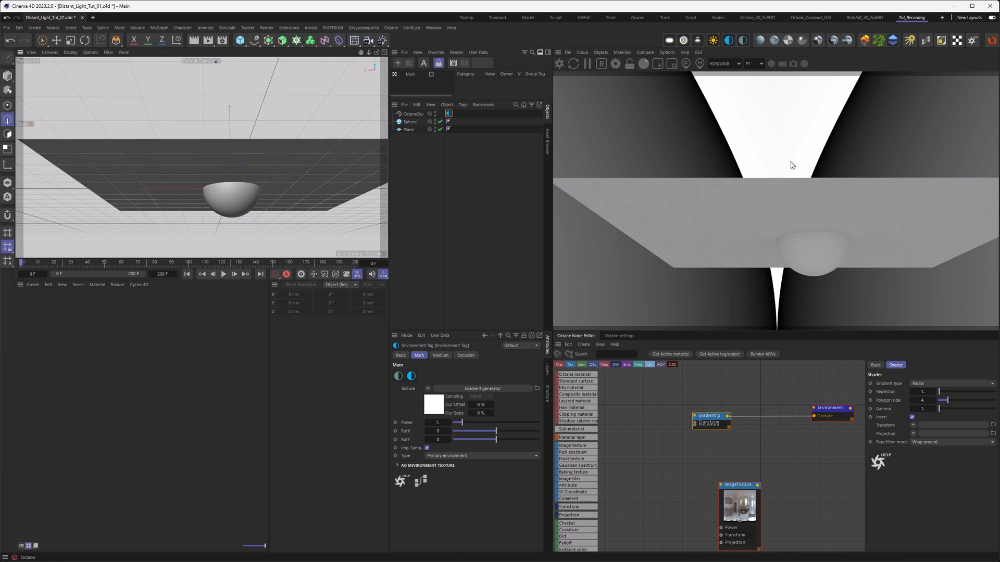
left_click(950, 441)
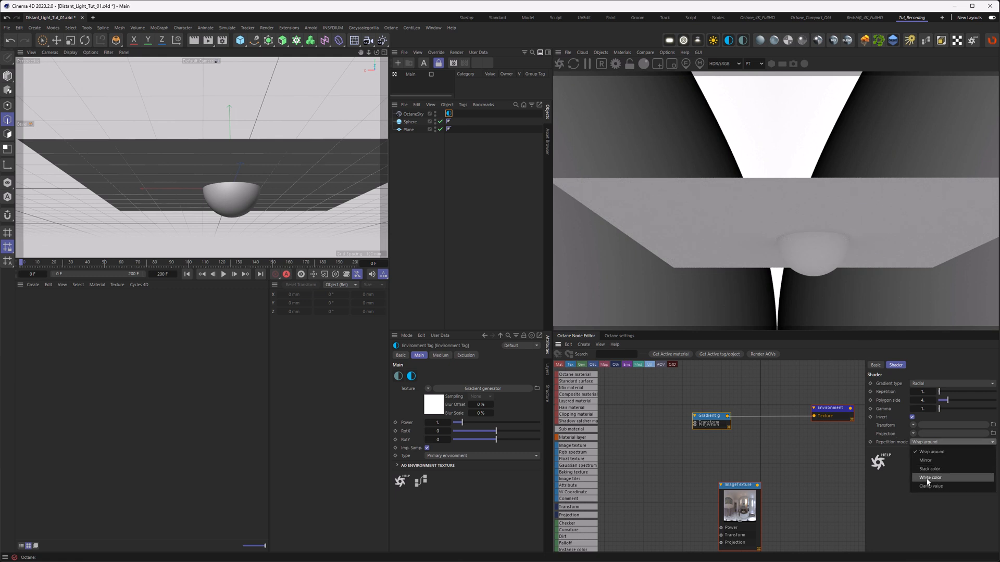
left_click(931, 477)
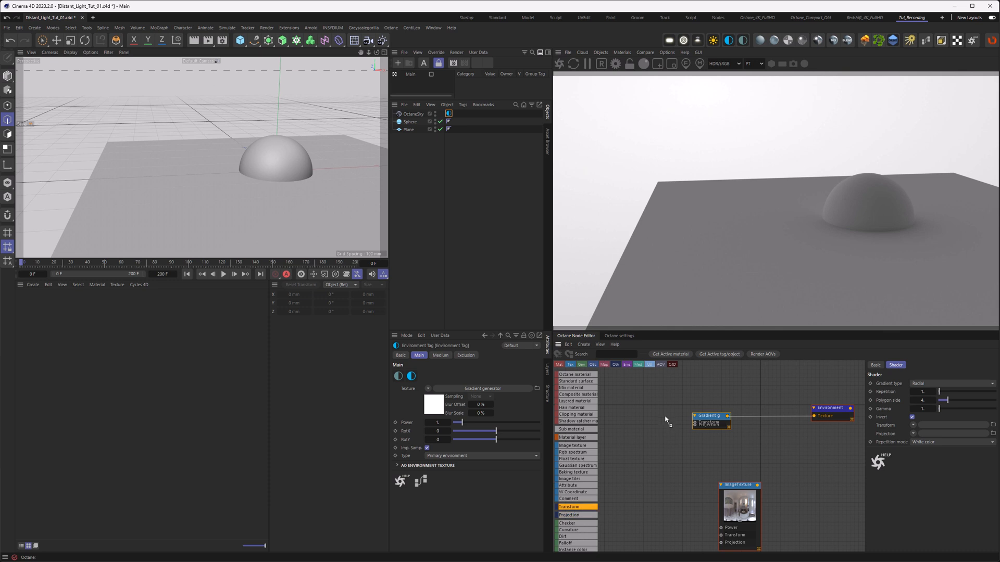
- Add a Transform node to the gradient generator, scaled uniformly to 0.01
right_click(707, 424)
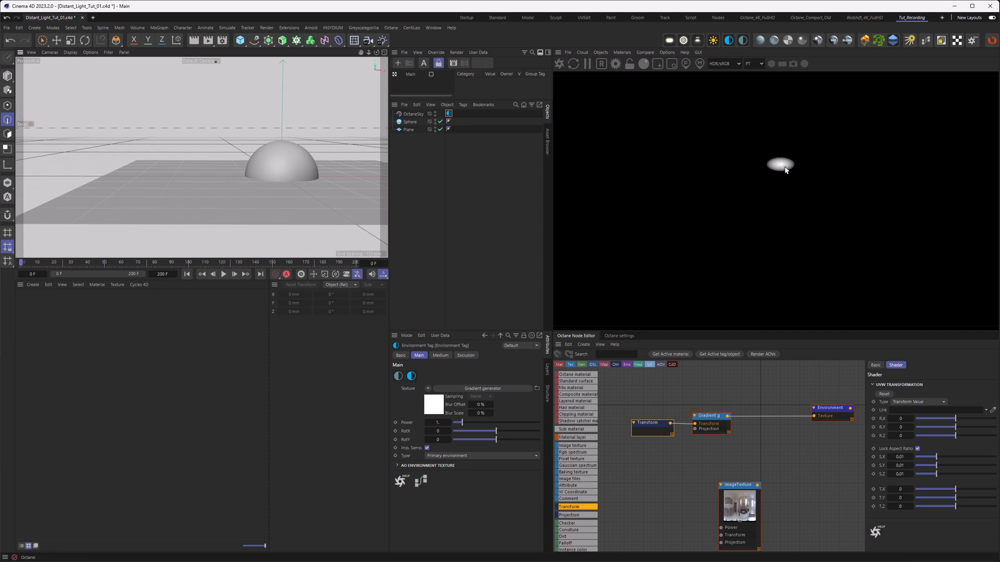
mouse_move(785, 170)
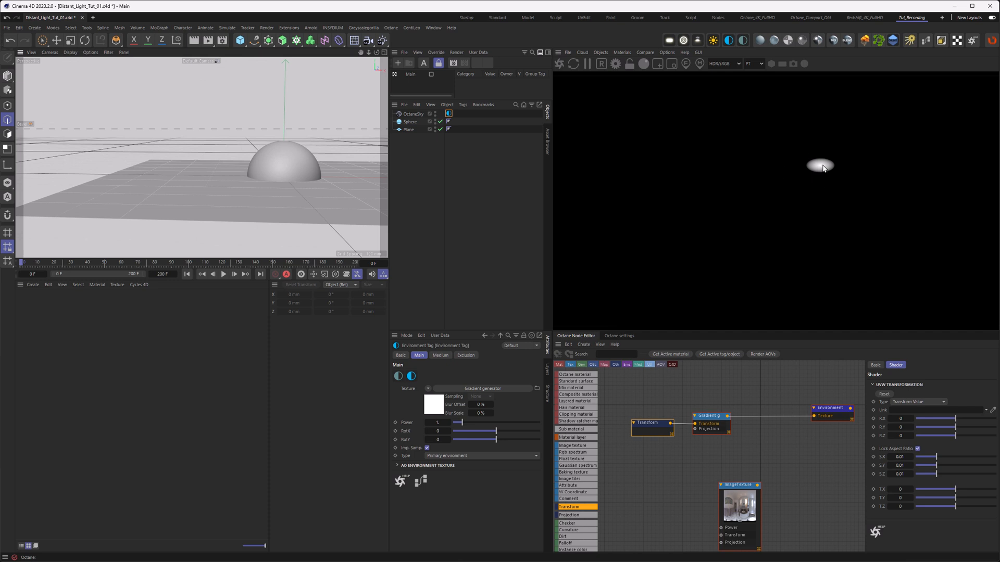
mouse_move(821, 172)
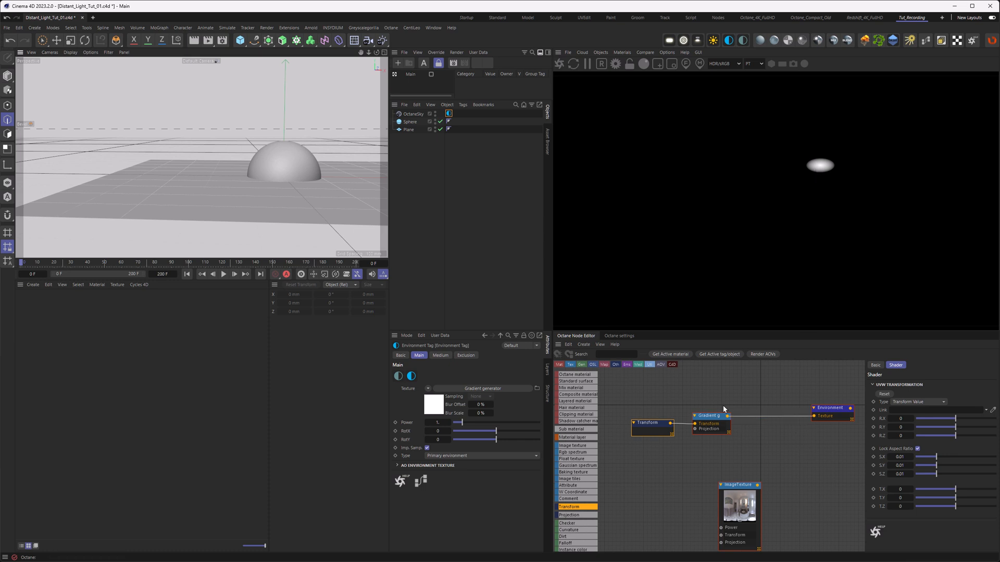
mouse_move(651, 403)
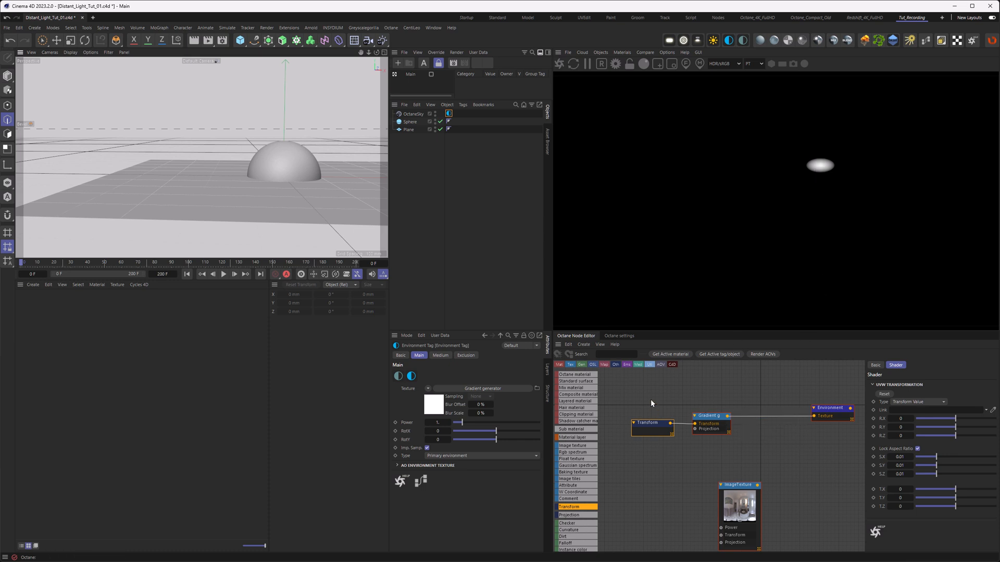
- Multiply the gradient by a Float texture of 1000 before the environment
left_click(710, 415)
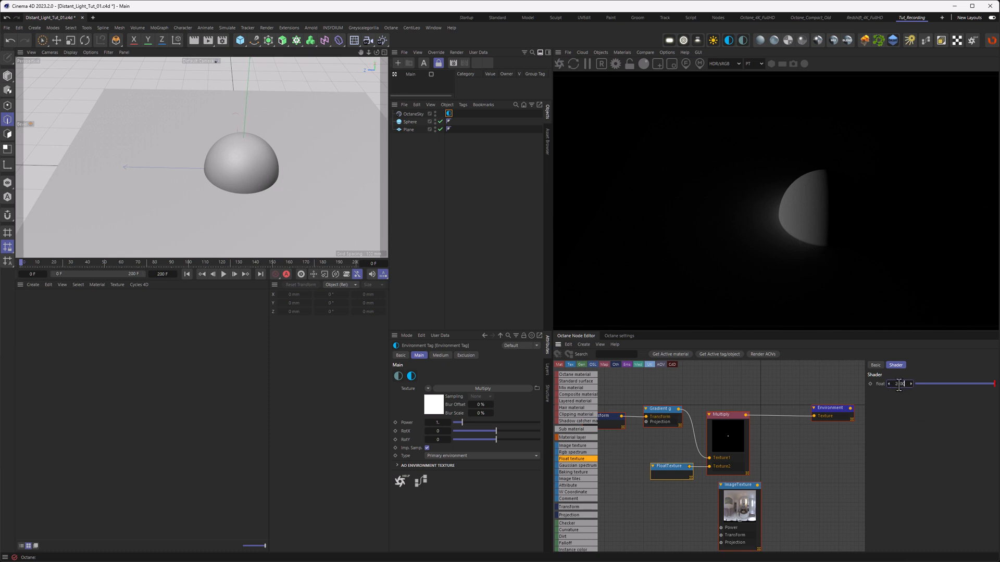
type("1000")
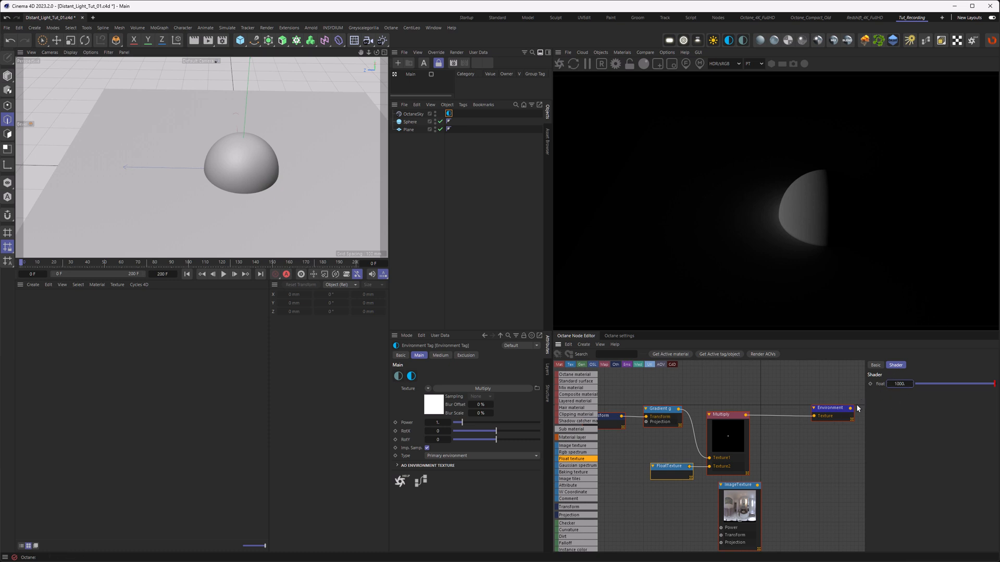
mouse_move(710, 431)
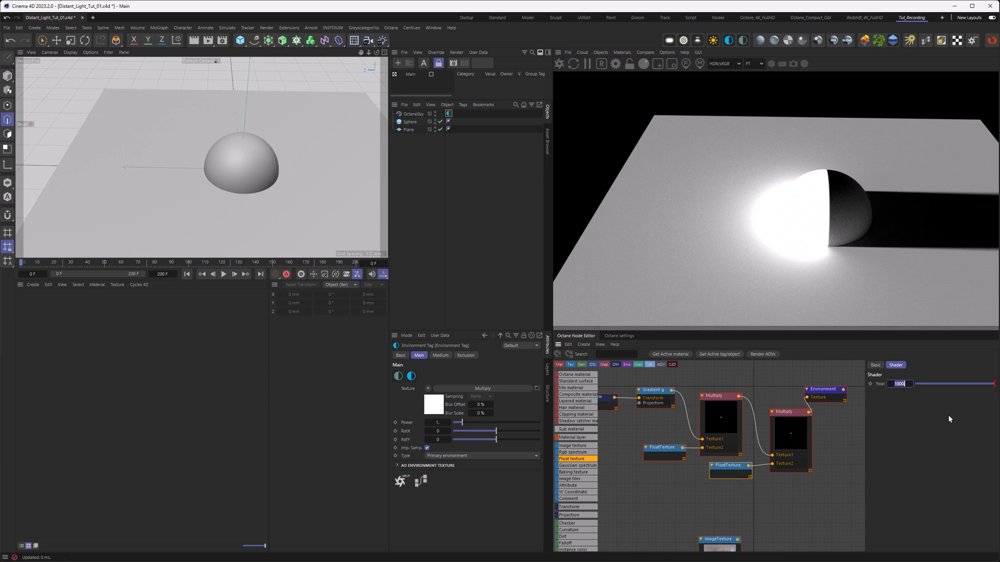
- Change the two float multiplier values to 20 and 5
type("20")
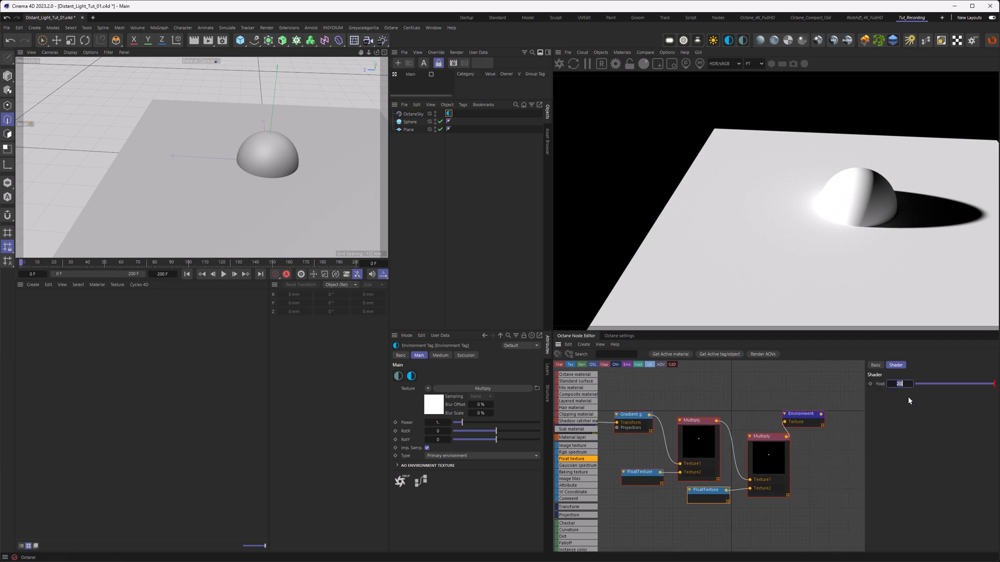
type("5")
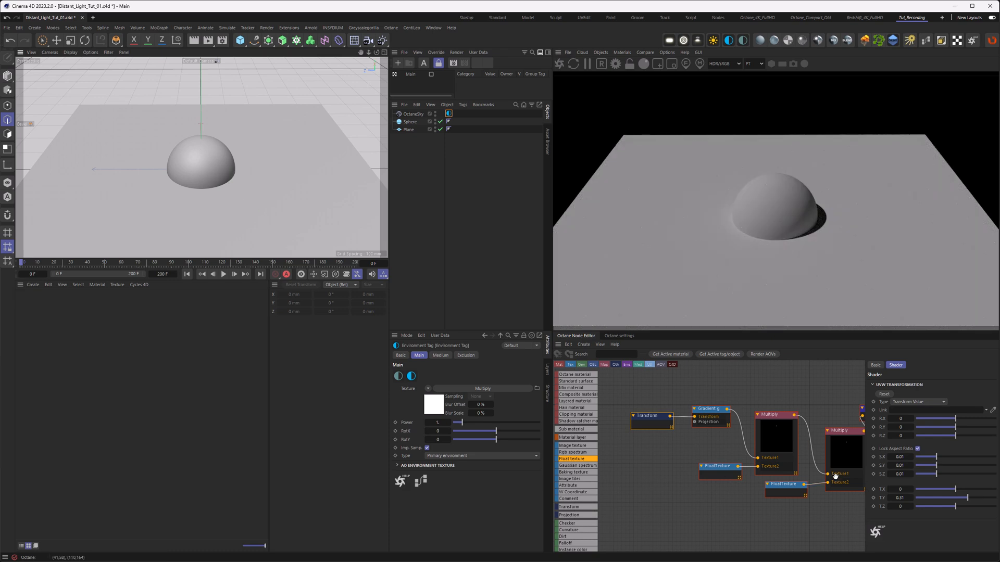
mouse_move(829, 408)
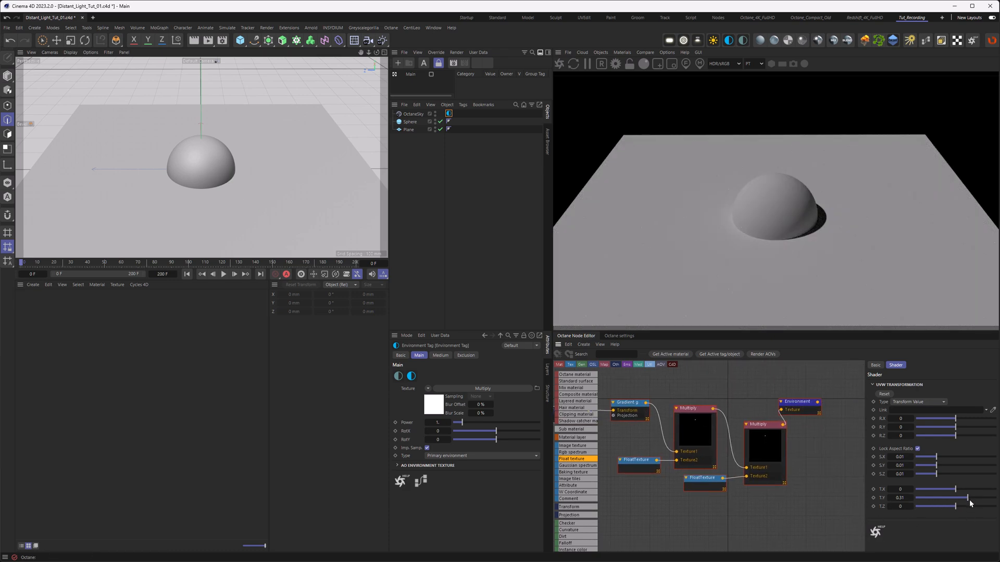
- Raise the Transform node's T.Y to lift the light spot higher
left_click_drag(957, 497, 972, 498)
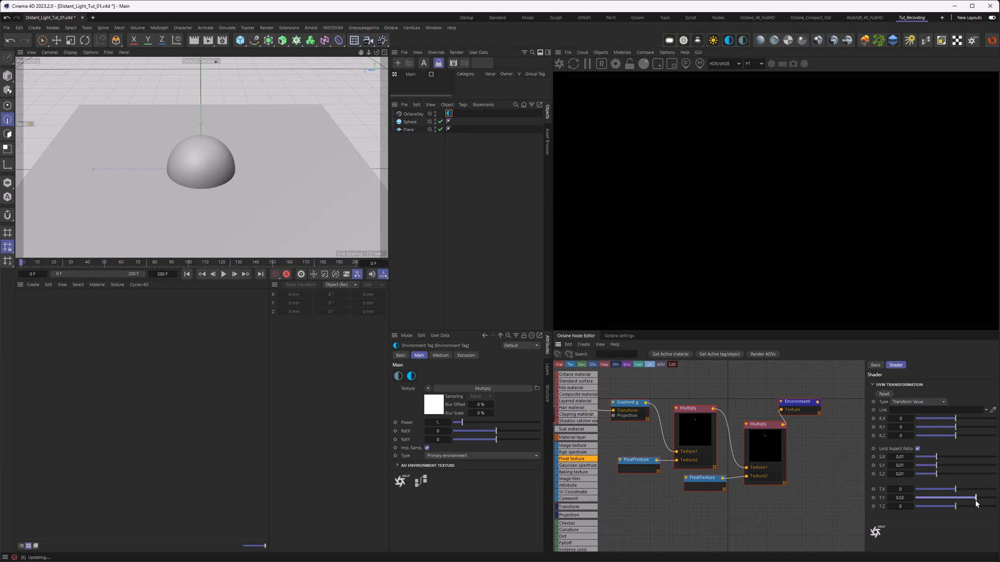
left_click_drag(972, 498, 974, 497)
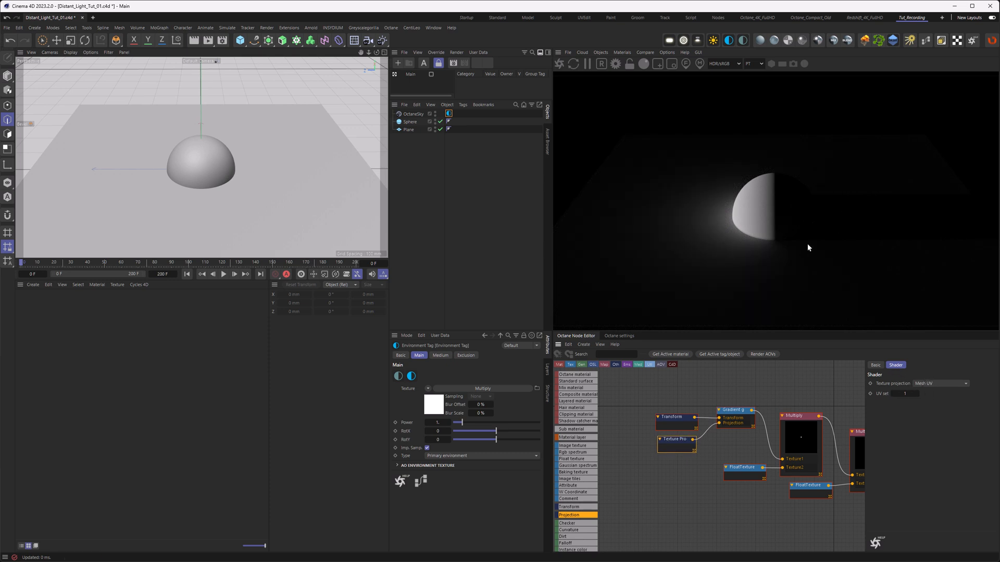
- Switch the gradient projection to spherical and set its X rotation to 45°
left_click(938, 383)
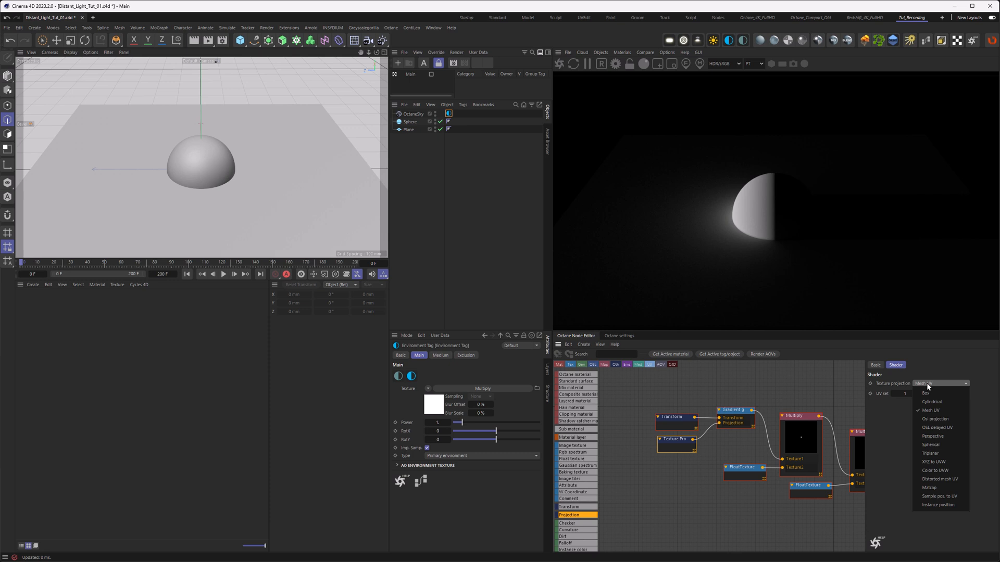
left_click(929, 445)
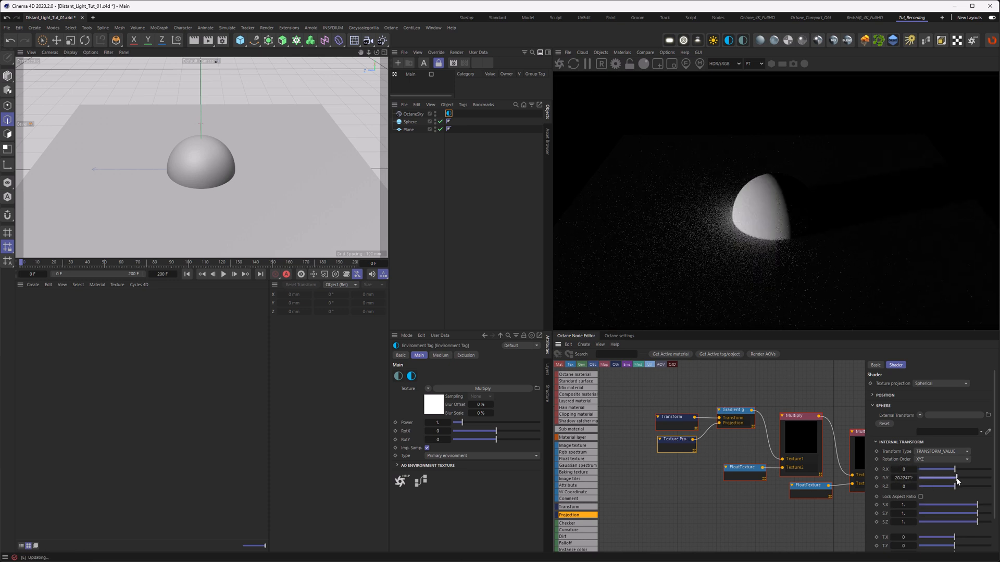
left_click_drag(957, 477, 940, 477)
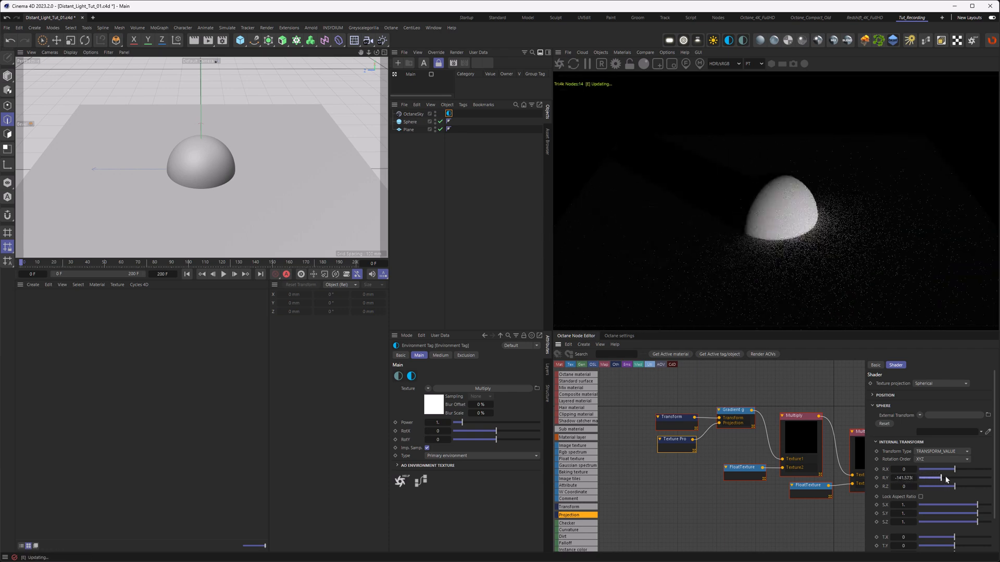
left_click_drag(943, 477, 937, 486)
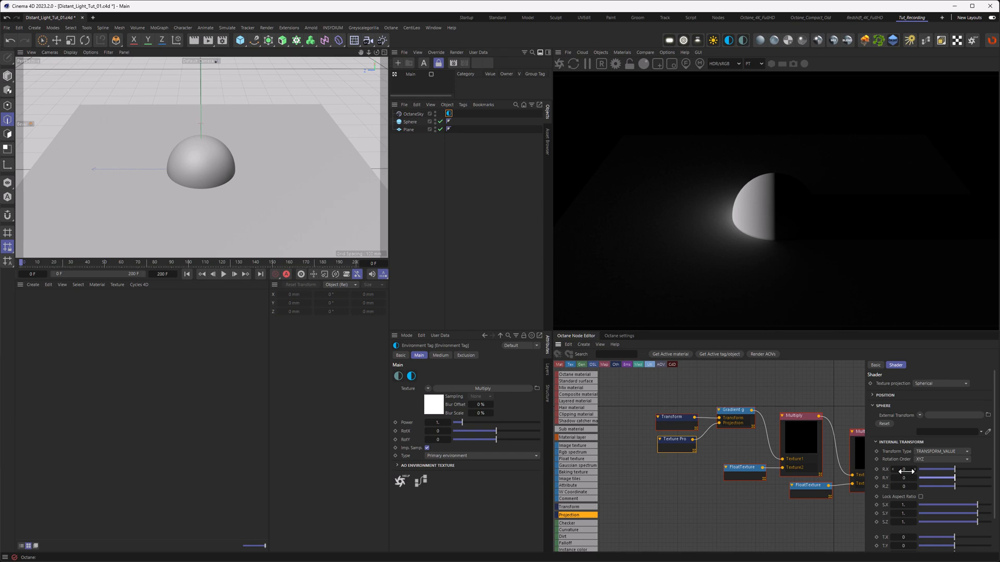
left_click_drag(921, 470, 960, 469)
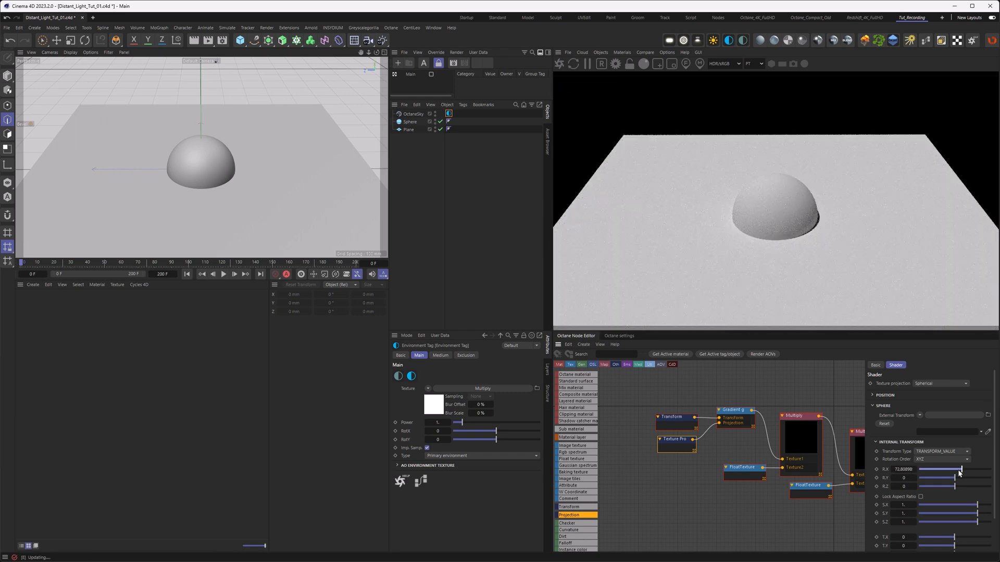
left_click_drag(957, 470, 963, 469)
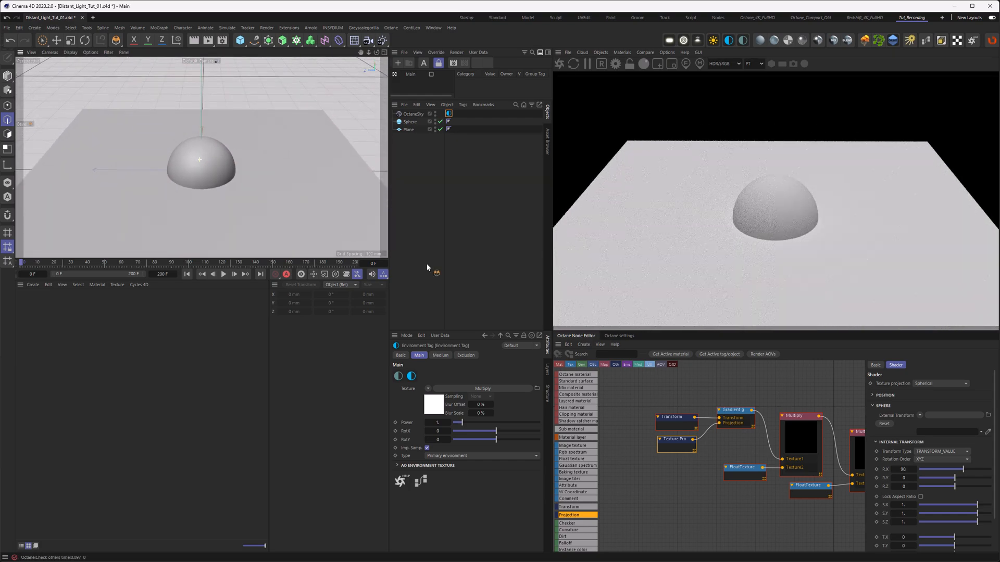
type("45.")
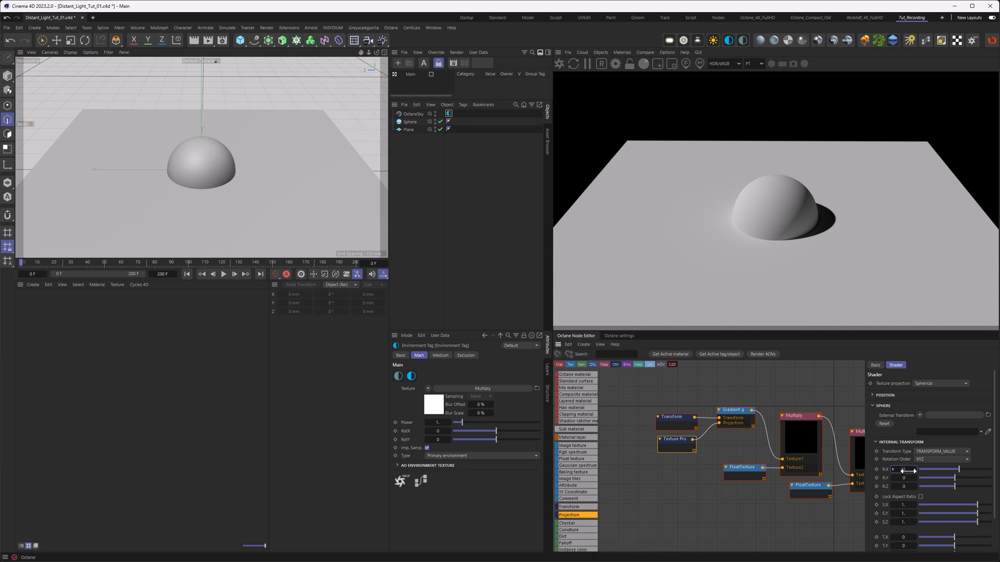
left_click_drag(900, 470, 950, 469)
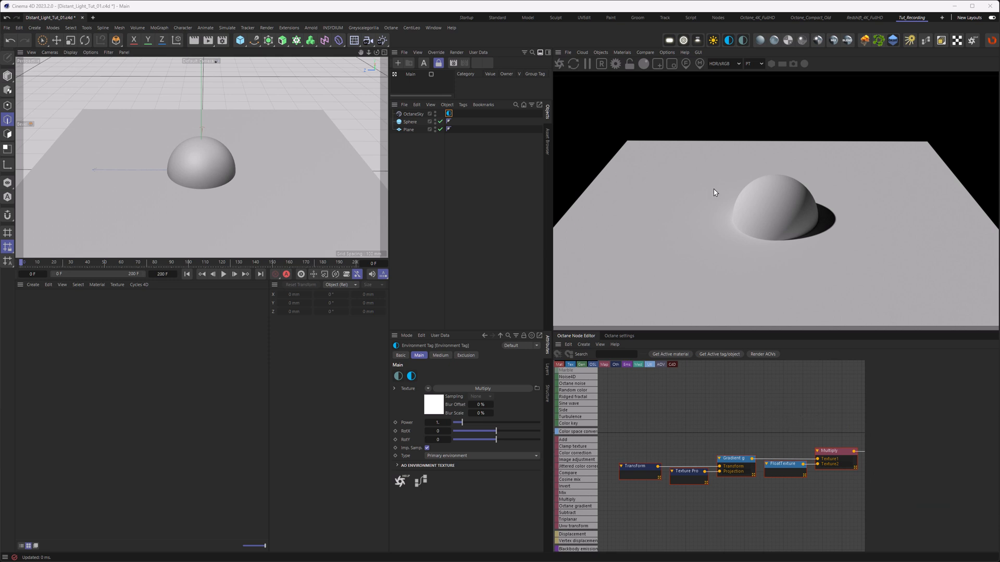
mouse_move(817, 403)
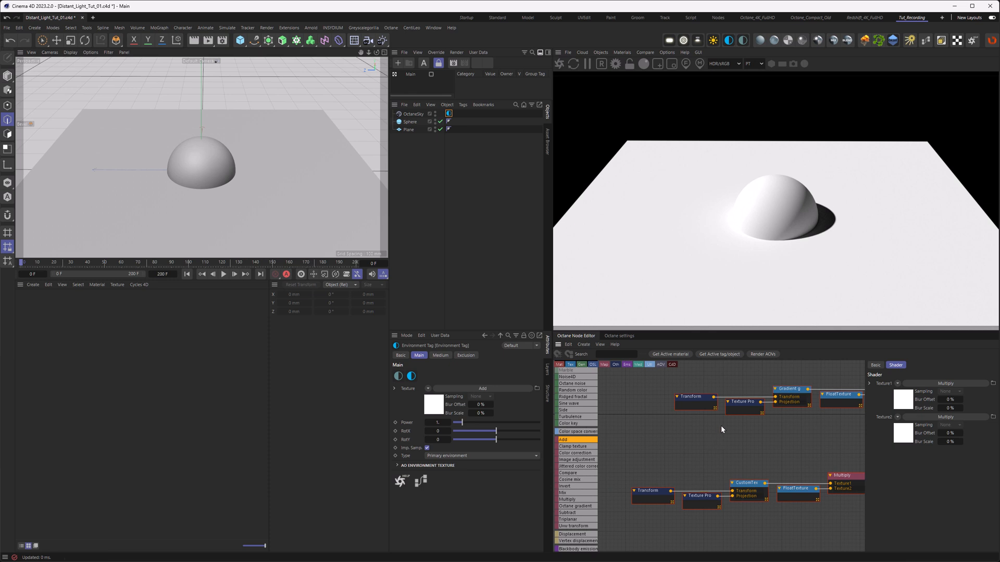
mouse_move(860, 222)
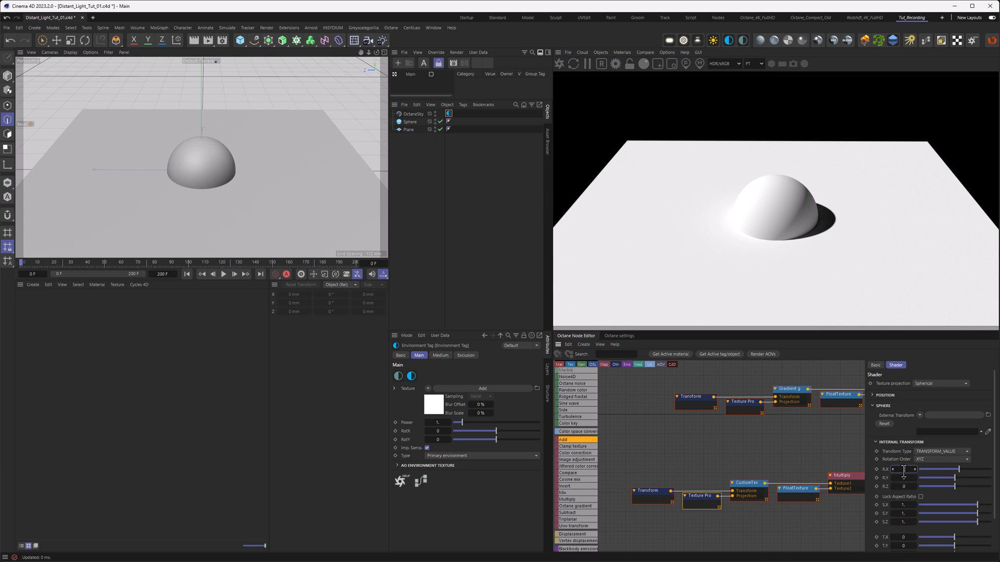
- Rotate the second light's projection to 25° on X and 45° on Y
left_click_drag(900, 469, 912, 469)
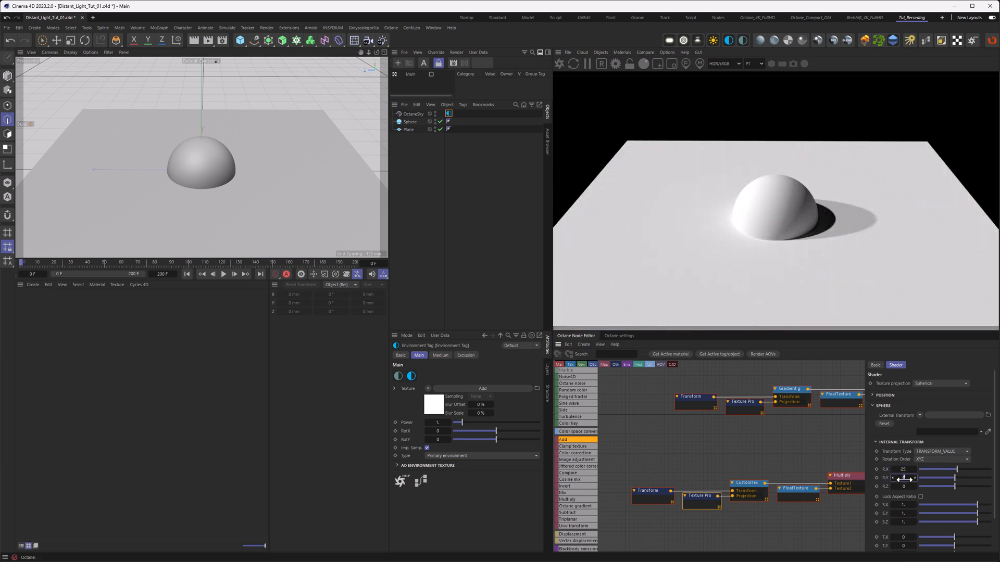
left_click_drag(904, 478, 931, 478)
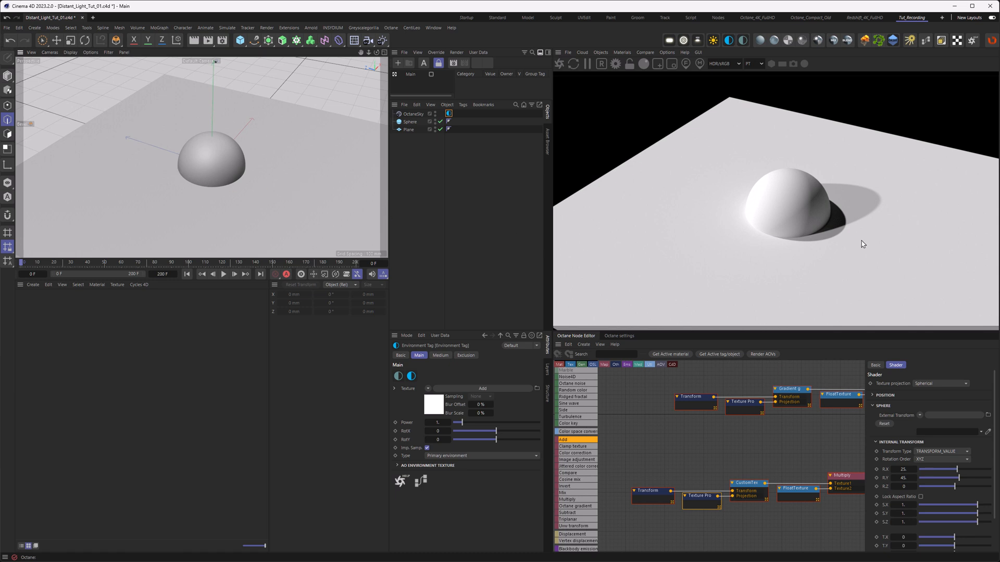
mouse_move(845, 229)
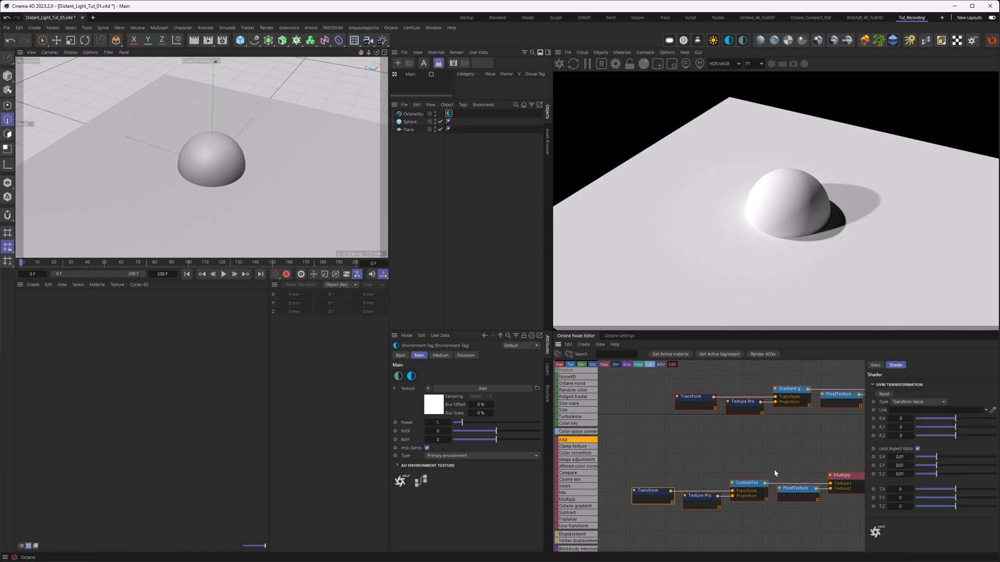
- Open the light branch's Multiply node settings in the Octane Node Editor
left_click(898, 457)
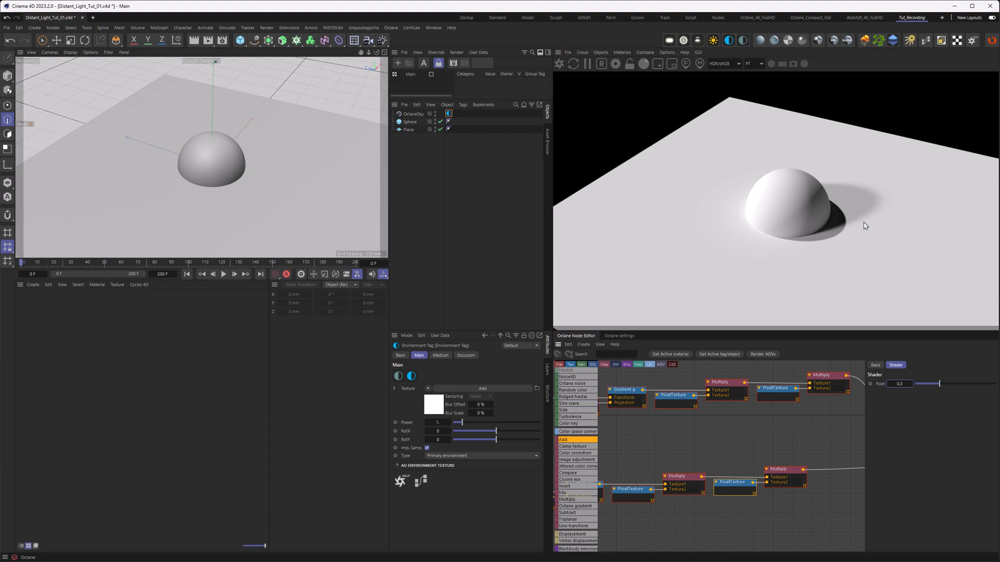
mouse_move(575, 256)
type("5.")
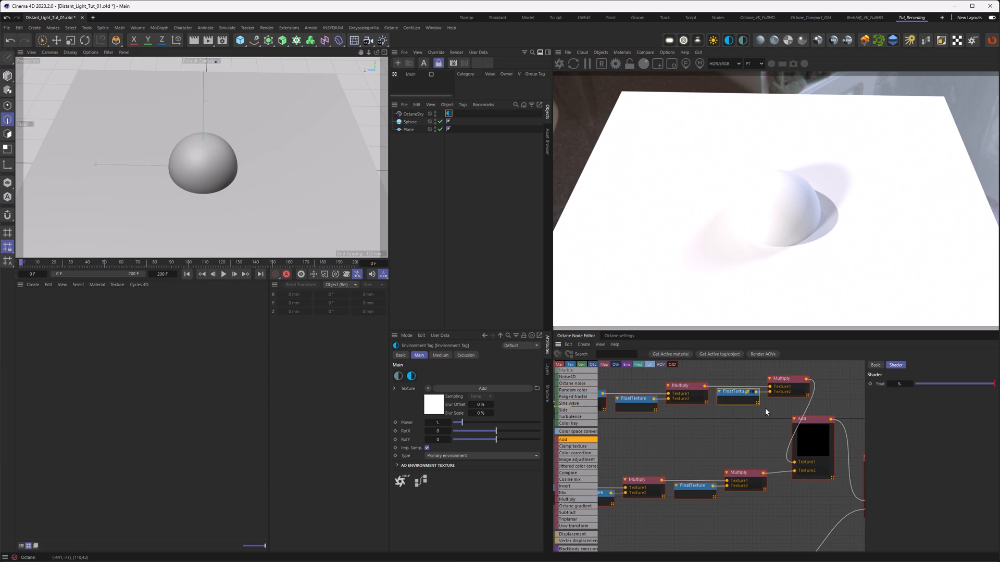
- Enter 2 as the FloatTexture value to brighten the lighting
type("2")
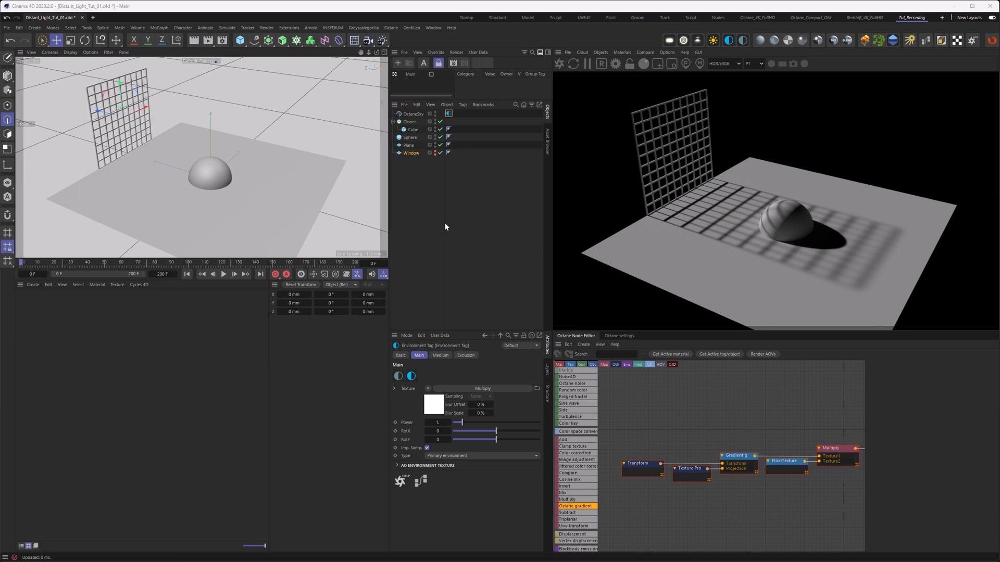
mouse_move(790, 424)
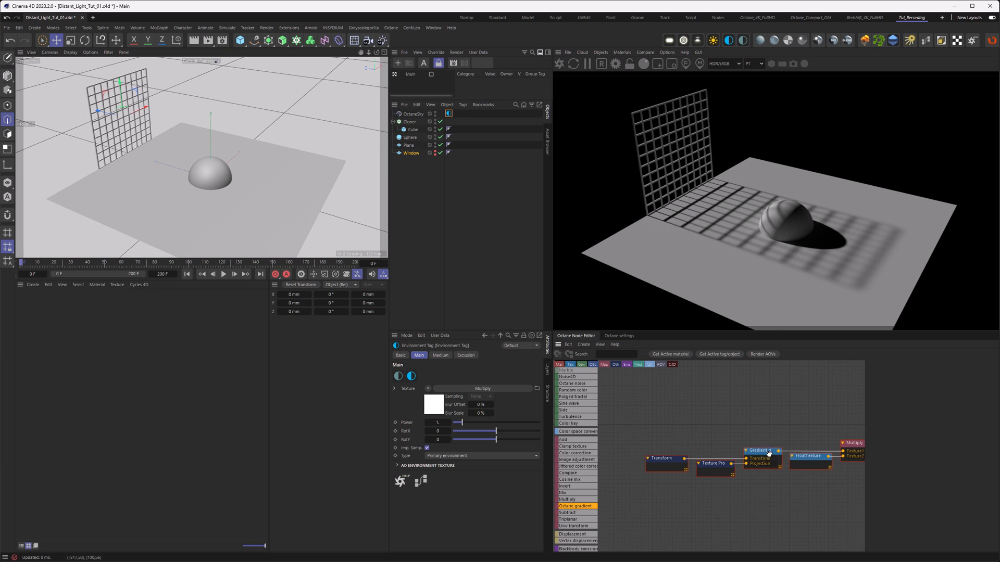
mouse_move(761, 451)
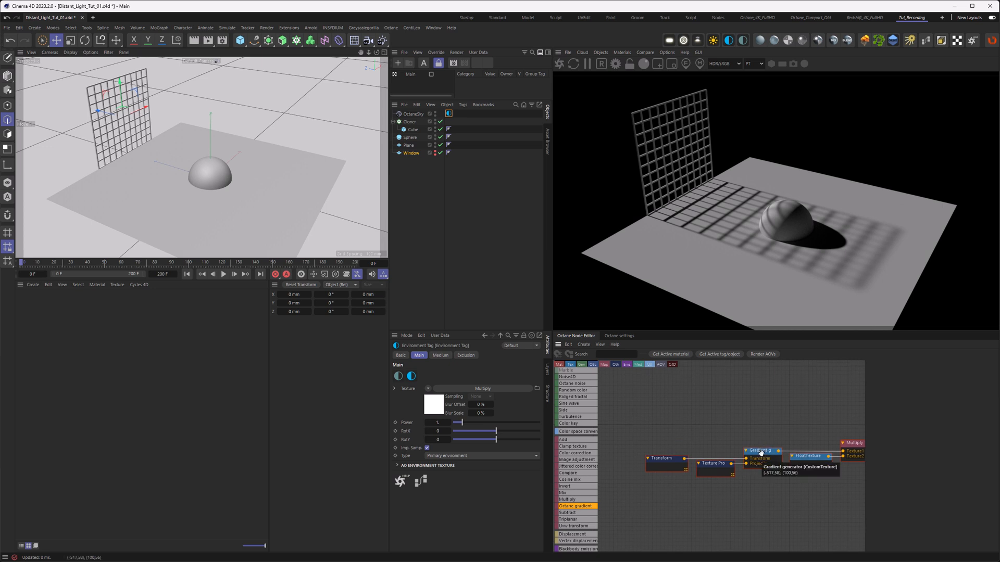
- Select the Gradient generator node in the environment's light graph
left_click(761, 451)
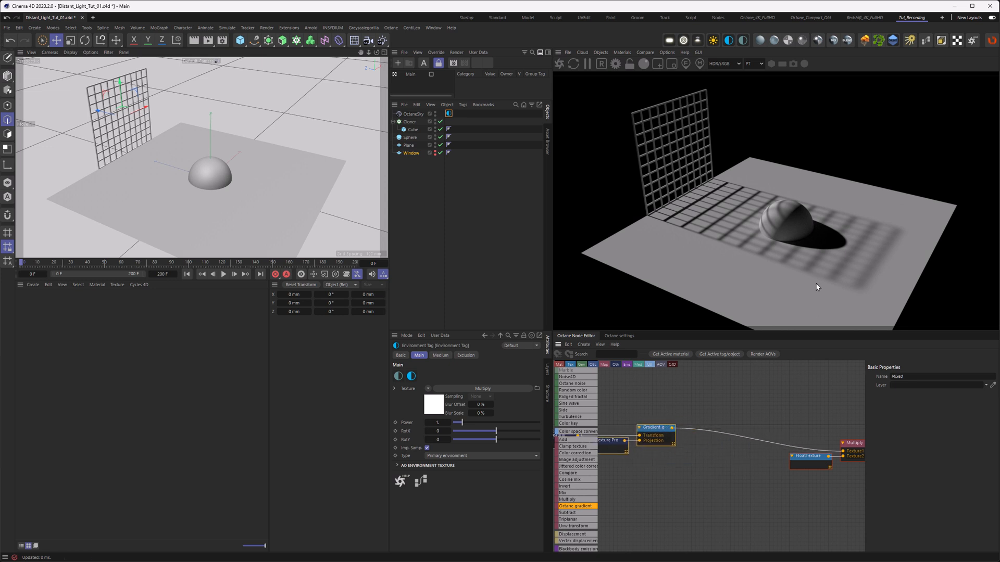
mouse_move(832, 282)
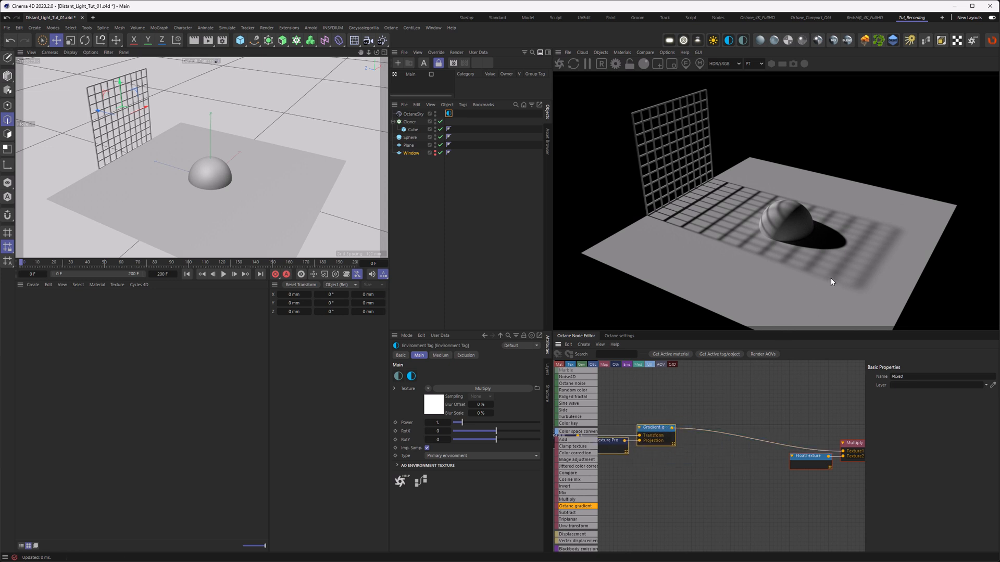
mouse_move(784, 294)
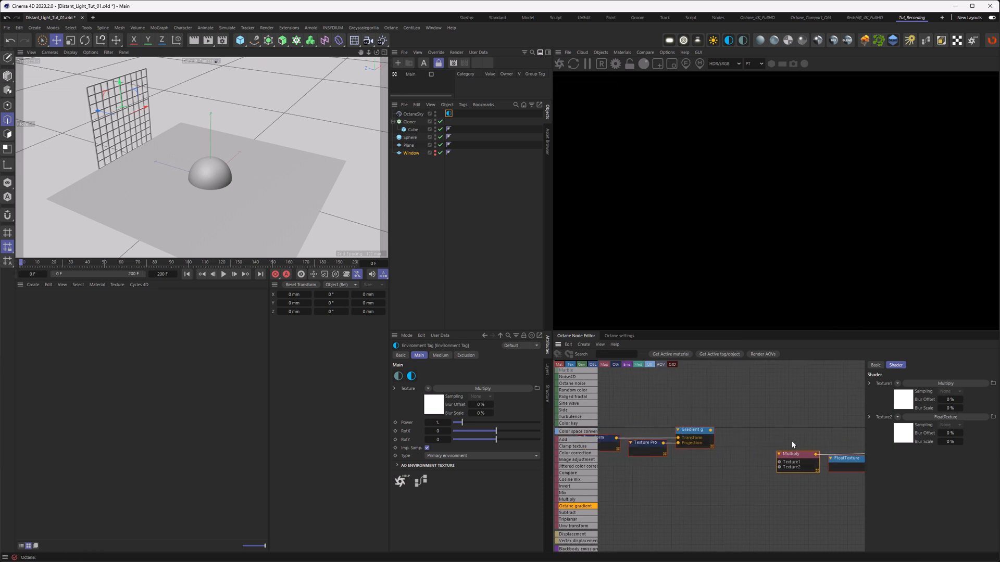
- Wire the Gradient generator into Multiply through a new colour Gradient node, then select it
left_click_drag(711, 430, 779, 462)
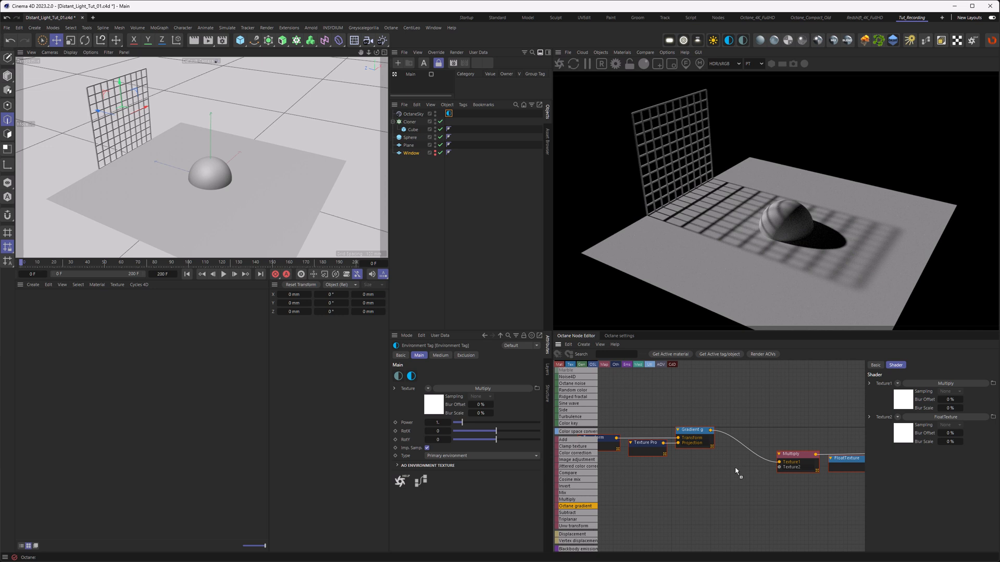
left_click(739, 472)
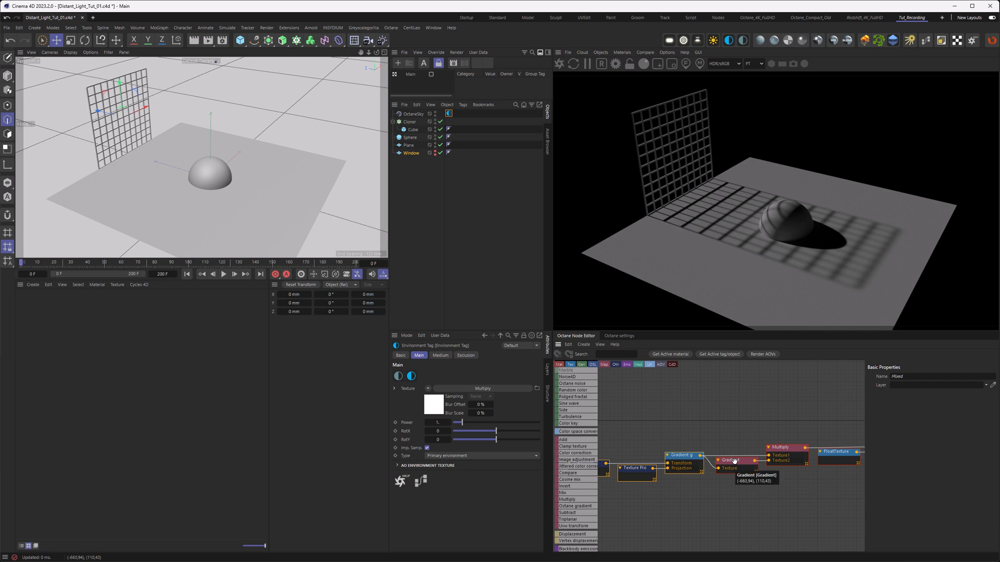
left_click(733, 460)
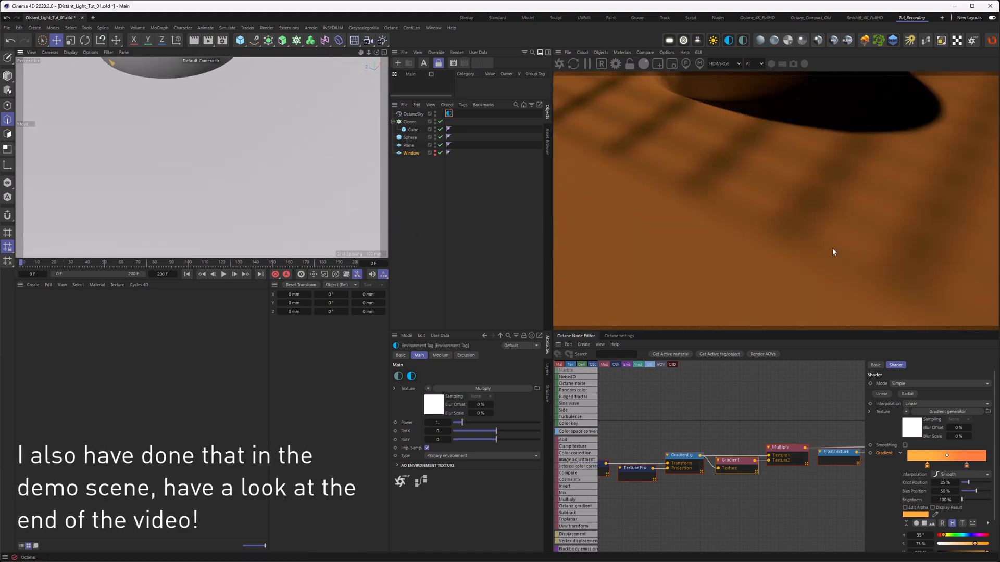
mouse_move(770, 224)
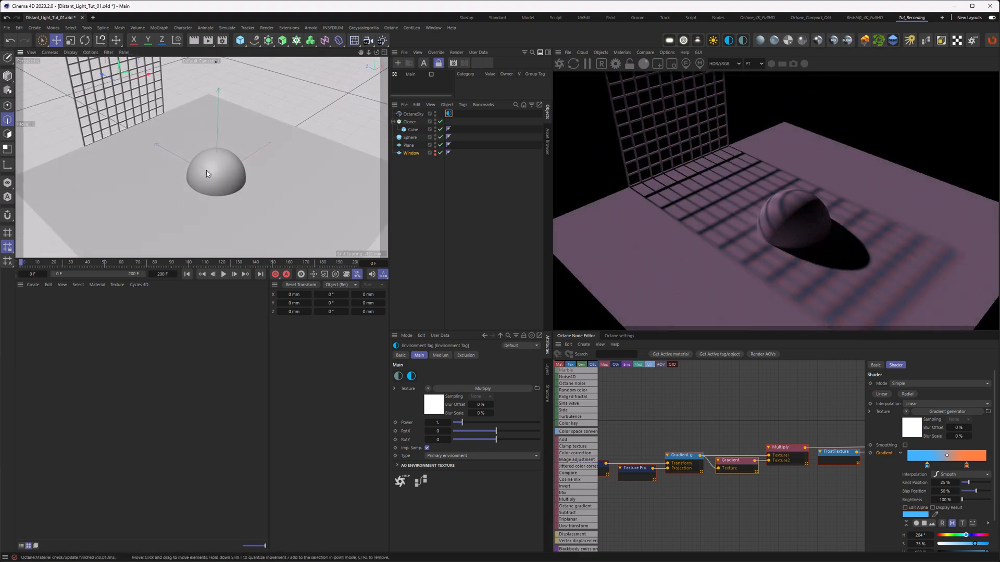
left_click_drag(208, 172, 242, 183)
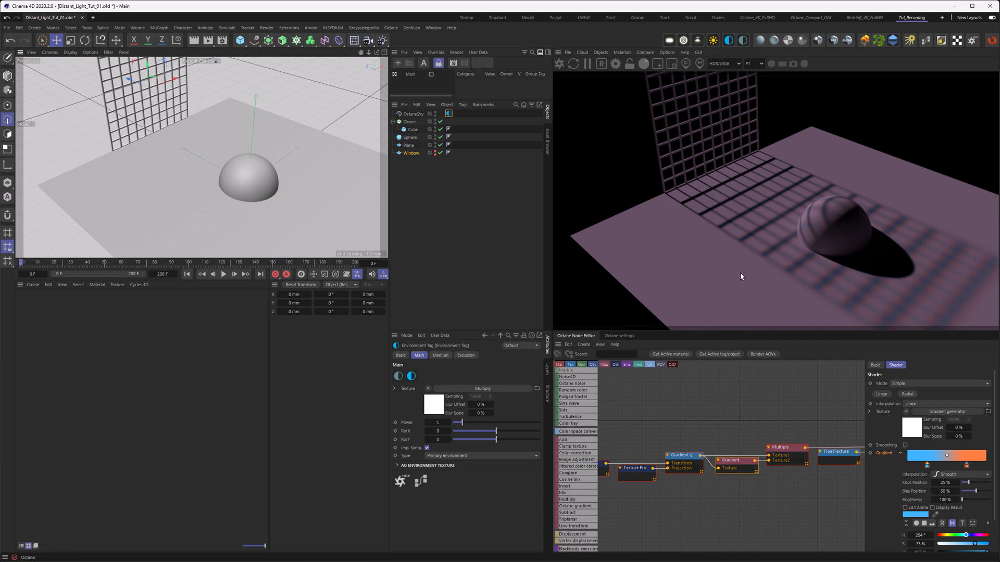
mouse_move(741, 279)
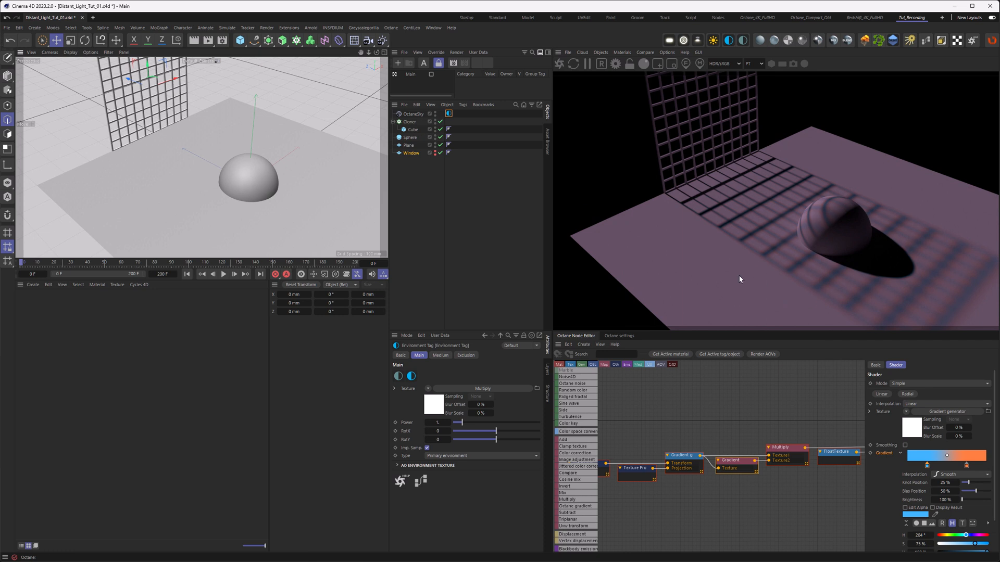